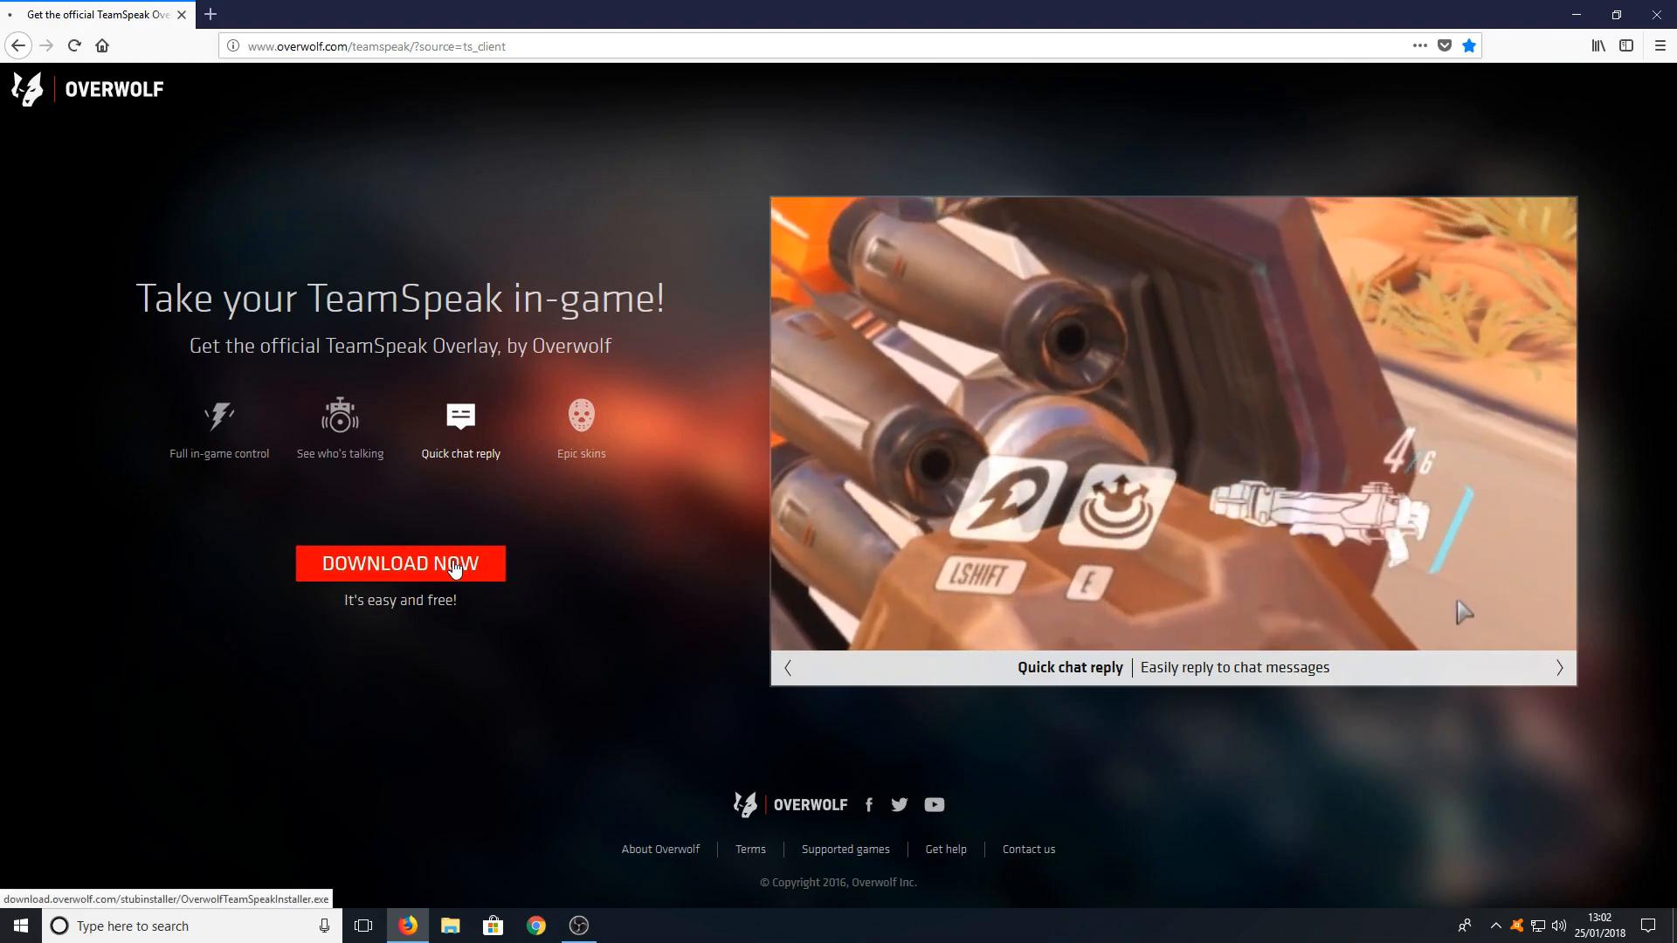
Download OverwolfTeamSpeakInstaller.exe from the Overwolf TeamSpeak page and launch it.
{"action": "left_click", "coordinate": [401, 564]}
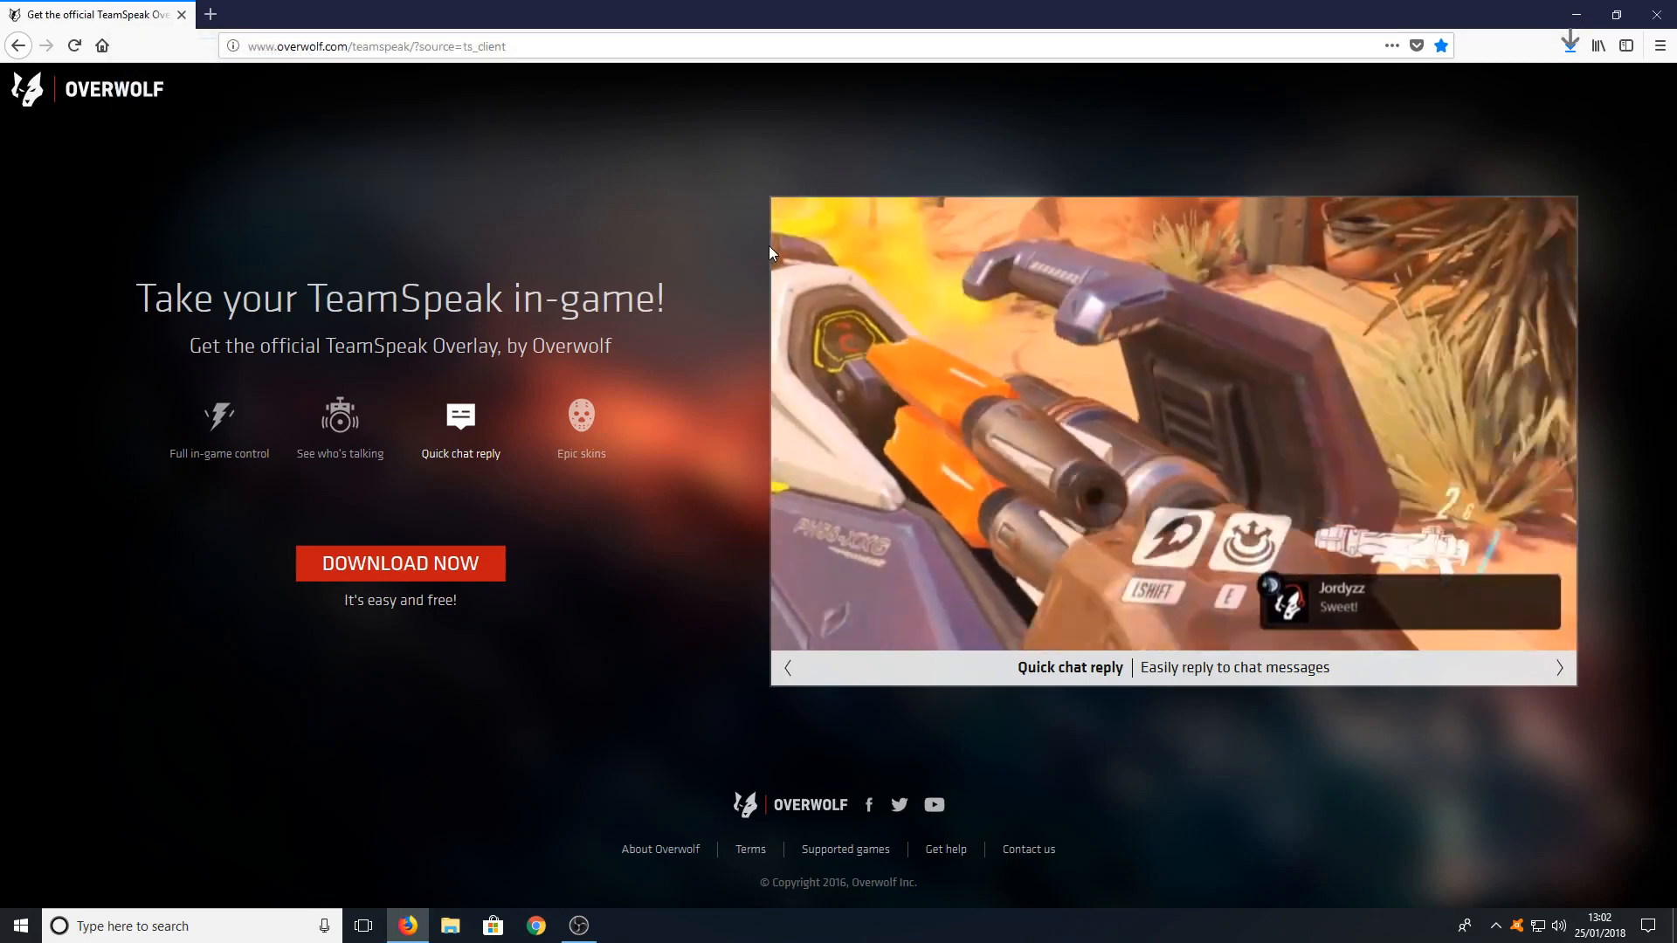
{"action": "left_click", "coordinate": [580, 417]}
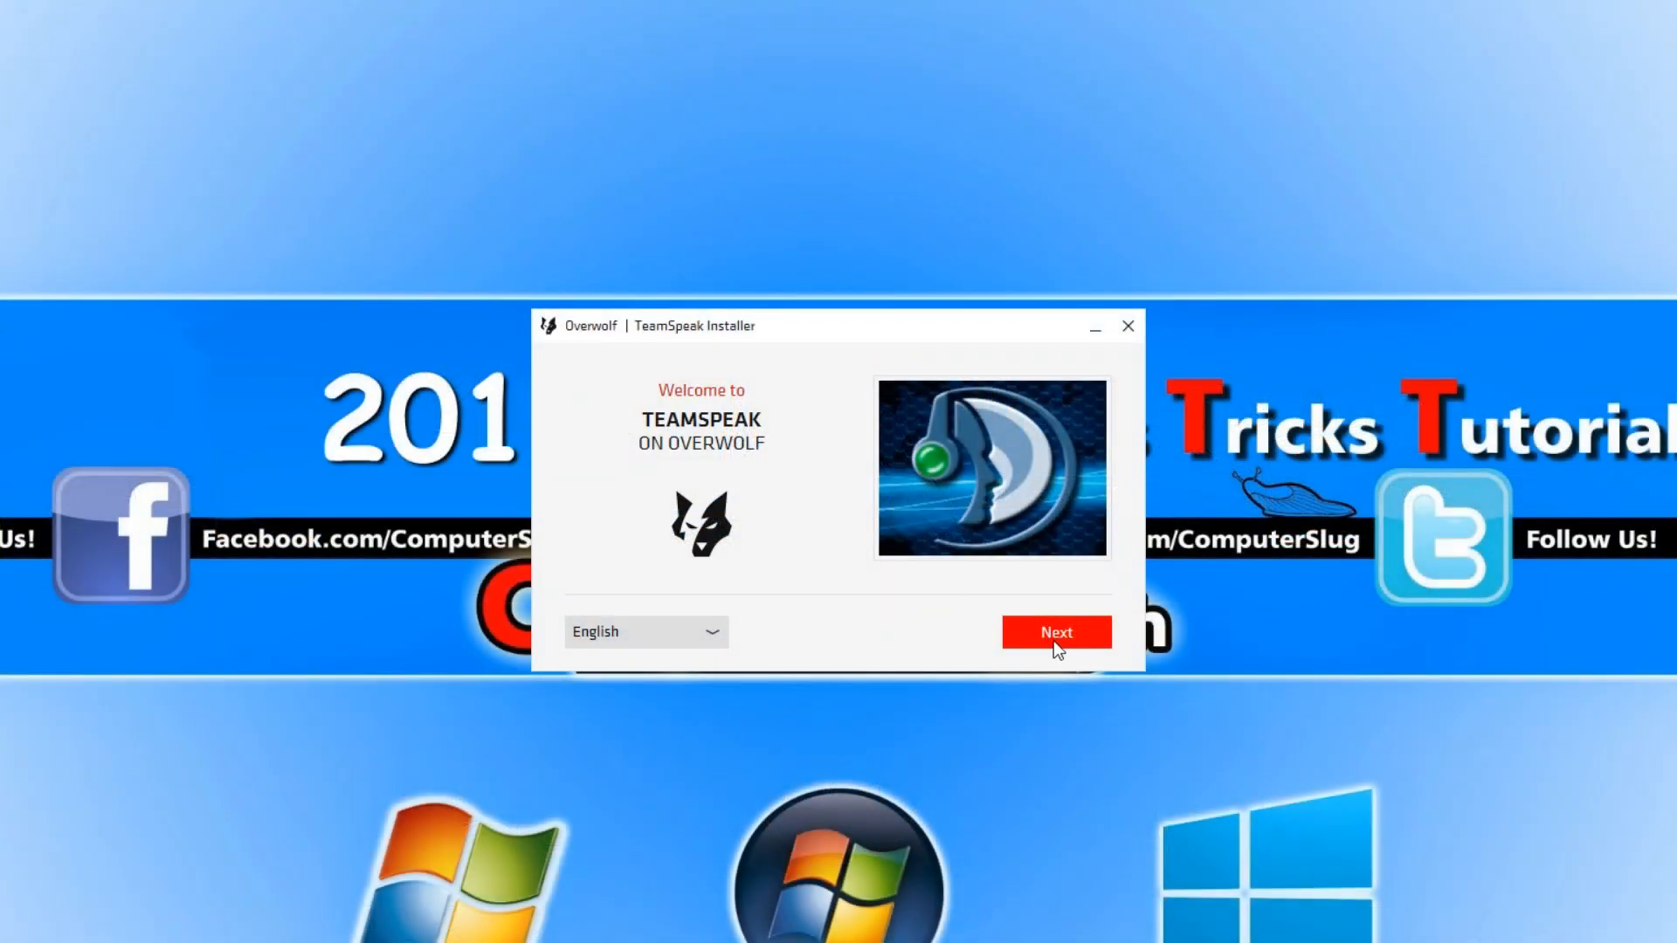
Install Overwolf to C:\Program Files (x86)\Overwolf\ with startup launch and desktop shortcut, then launch it.
{"action": "left_click", "coordinate": [1056, 631]}
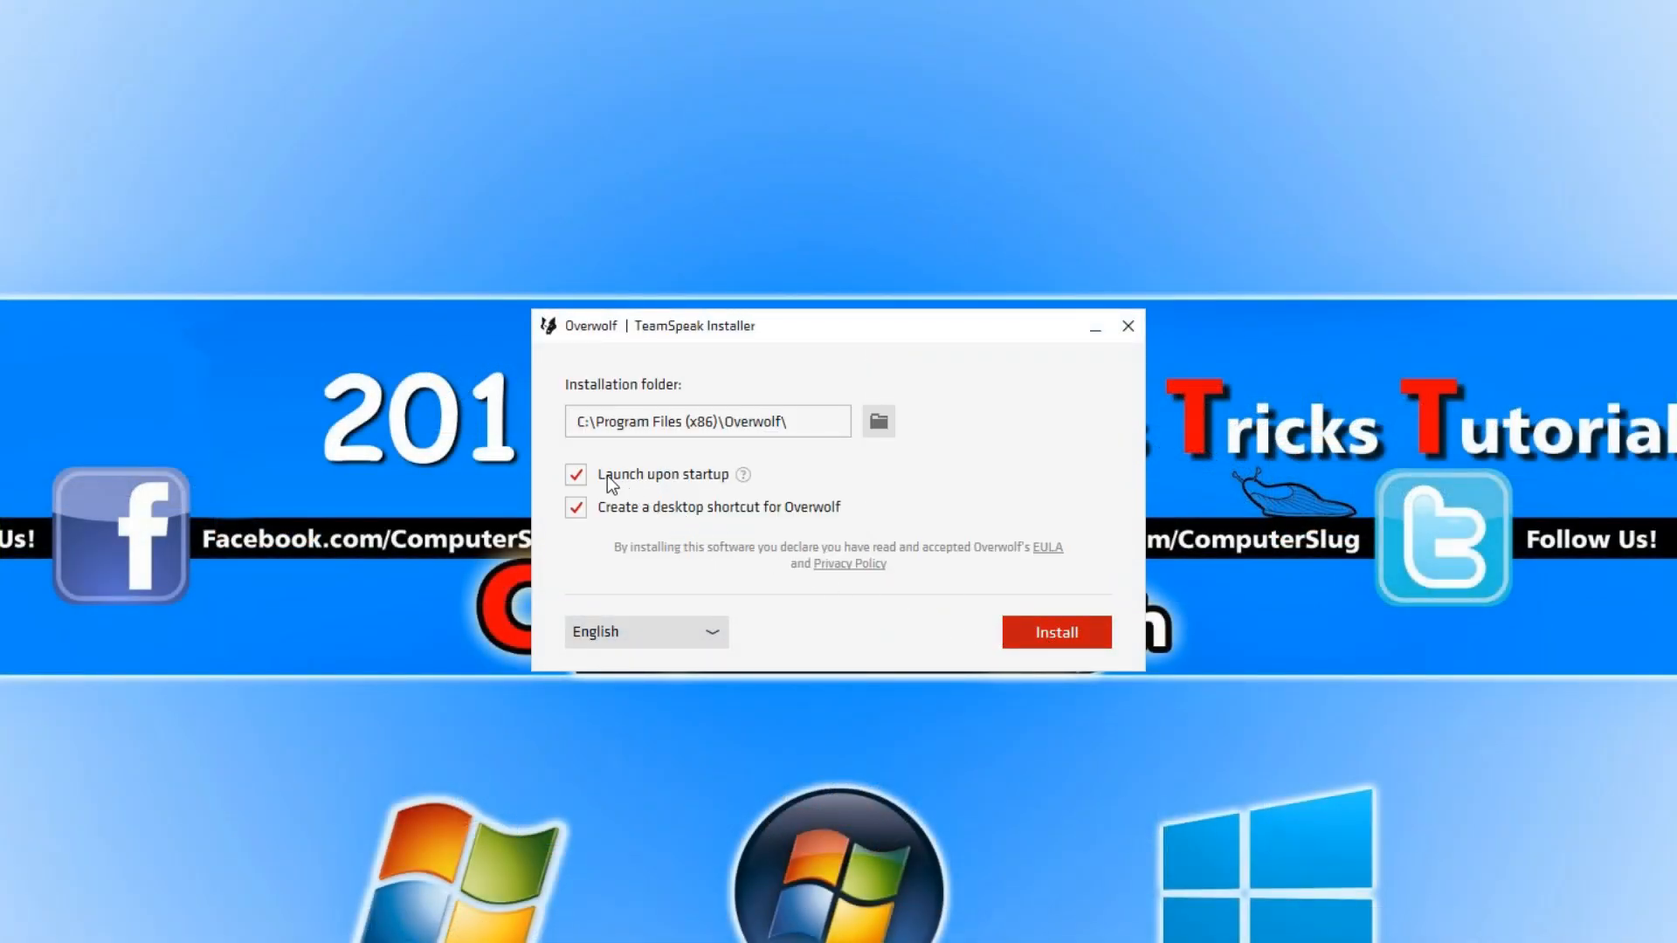
{"action": "mouse_move", "coordinate": [744, 476]}
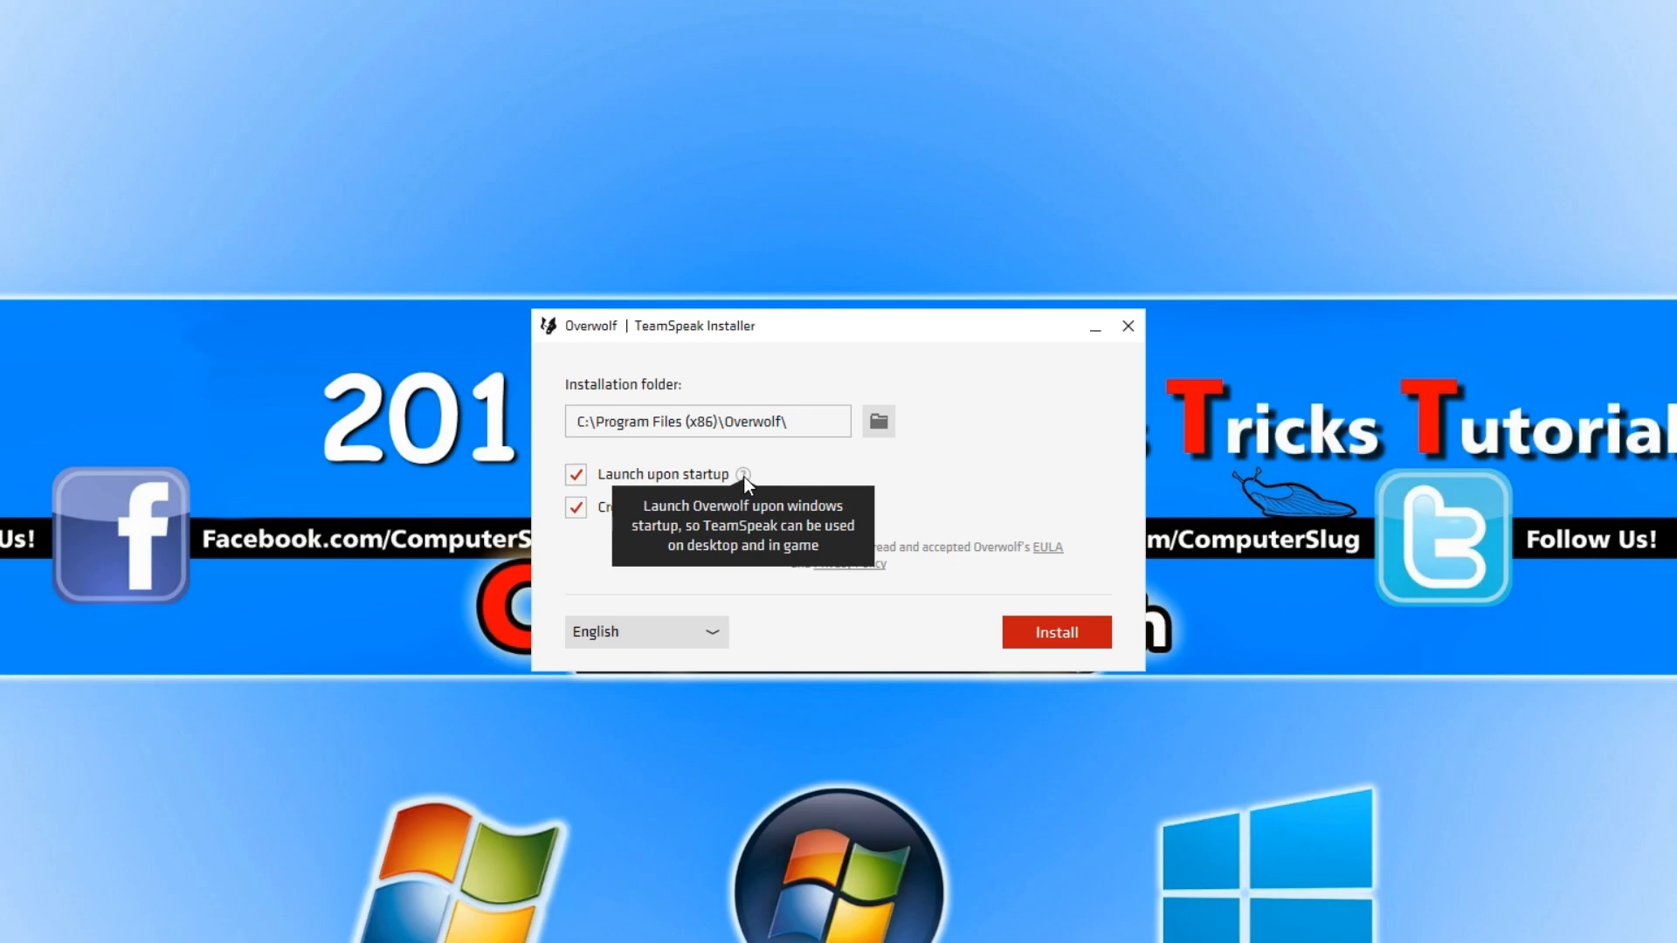
{"action": "mouse_move", "coordinate": [875, 461]}
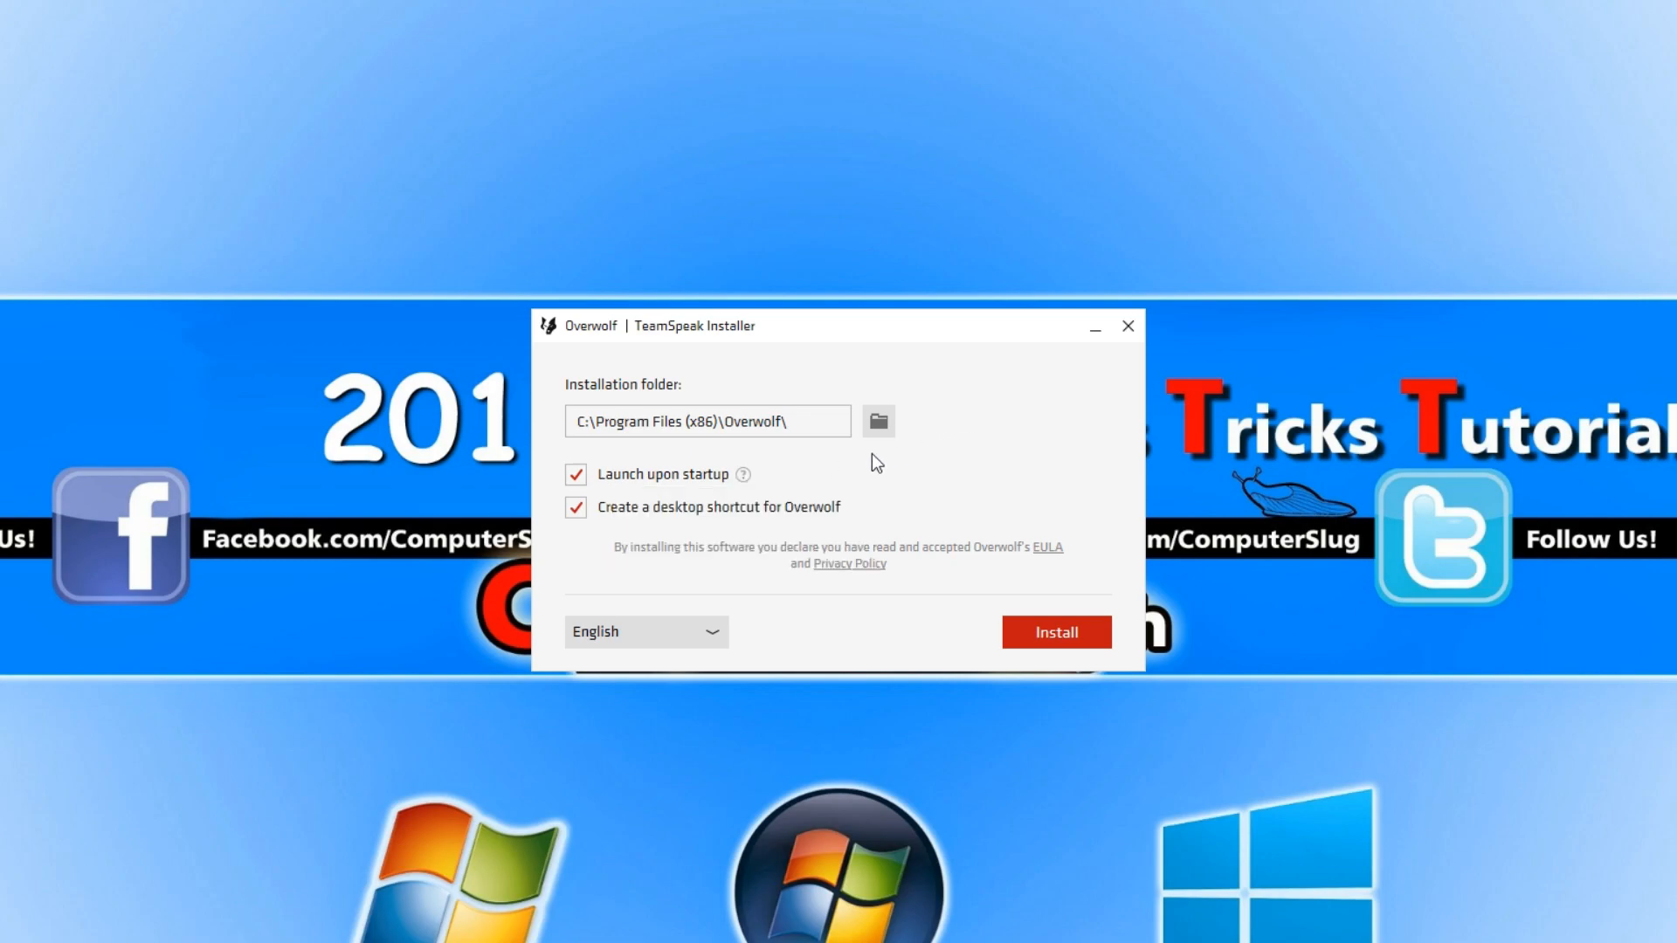
{"action": "mouse_move", "coordinate": [950, 547]}
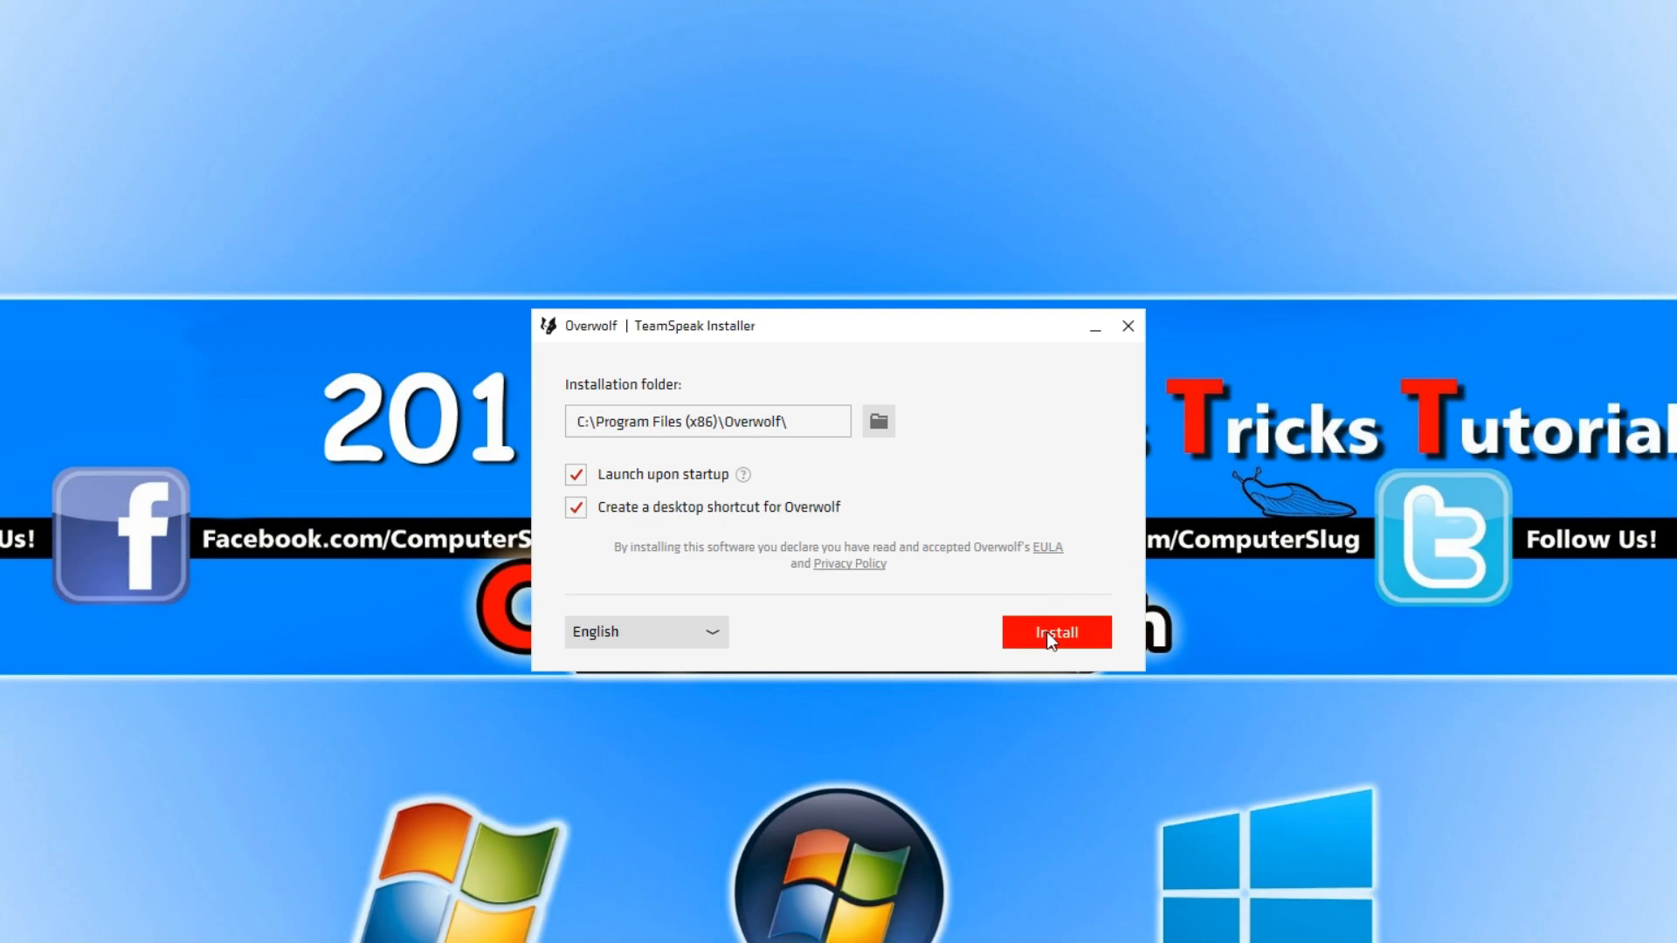
{"action": "left_click", "coordinate": [1055, 631]}
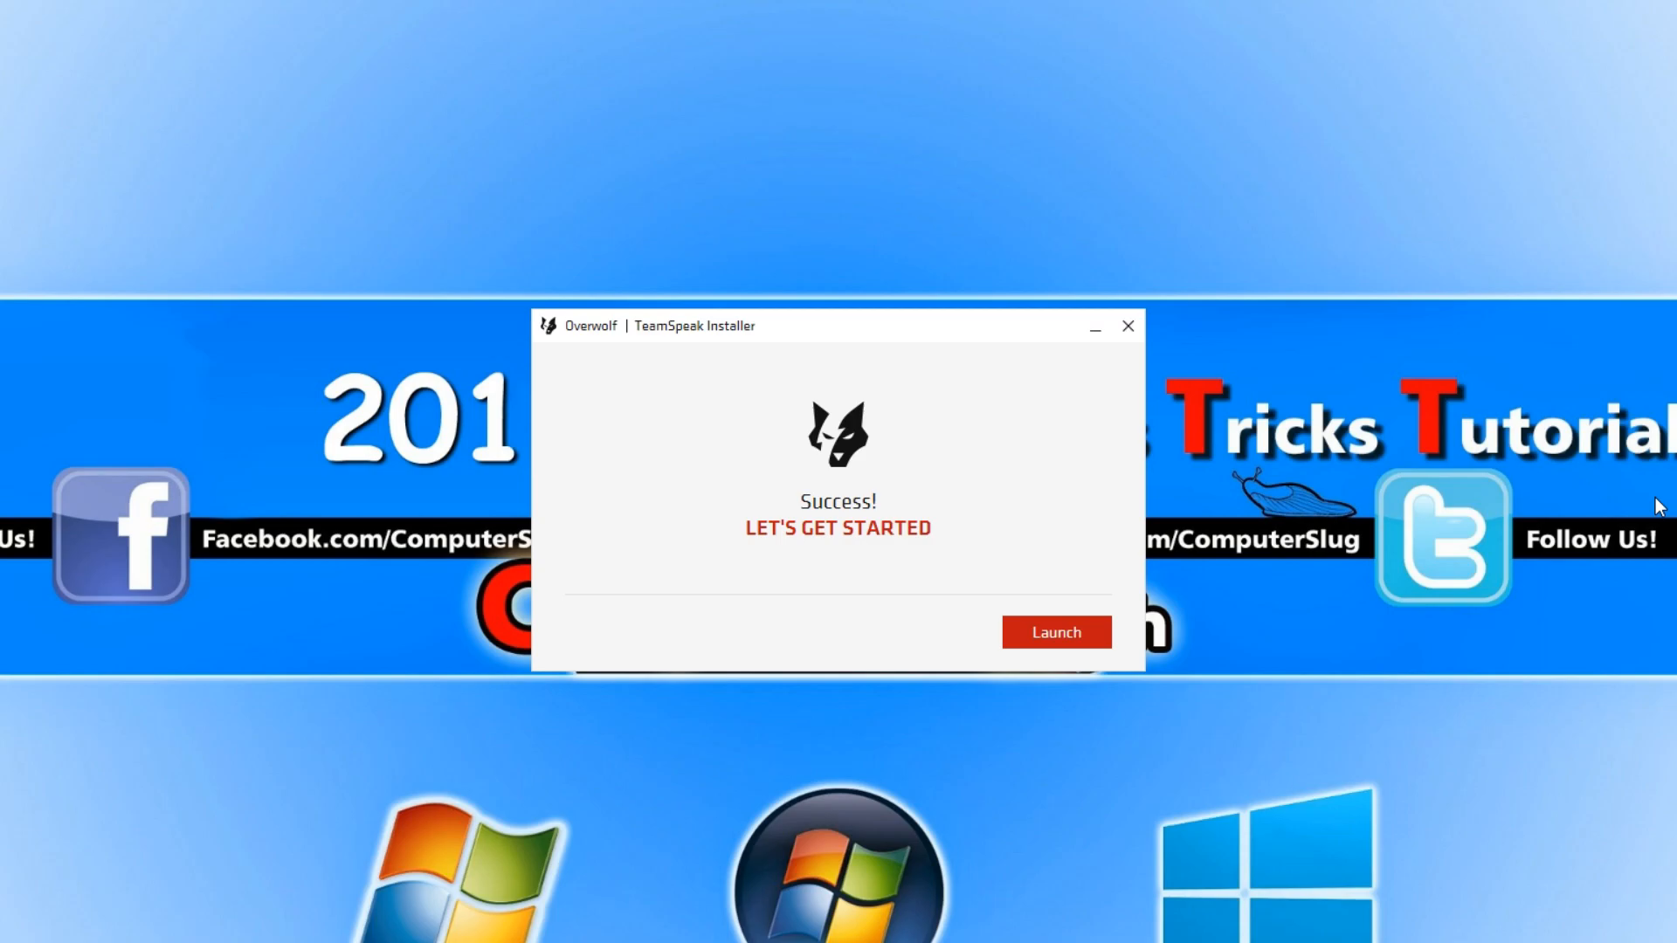
{"action": "mouse_move", "coordinate": [1055, 632]}
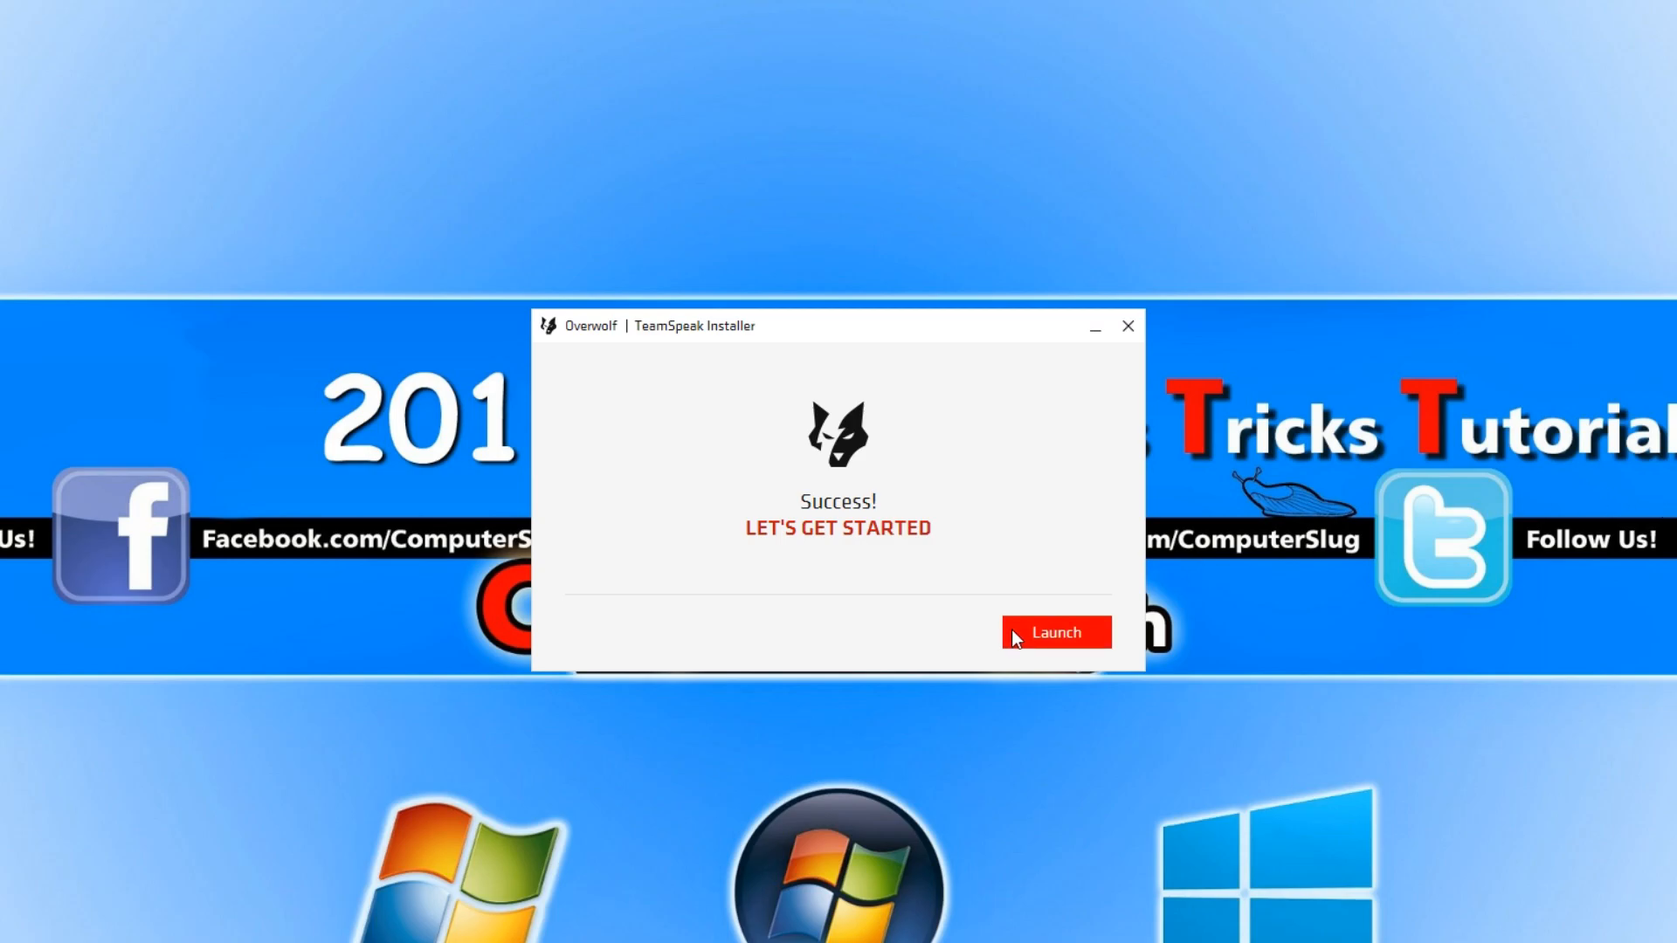
{"action": "left_click", "coordinate": [1054, 632]}
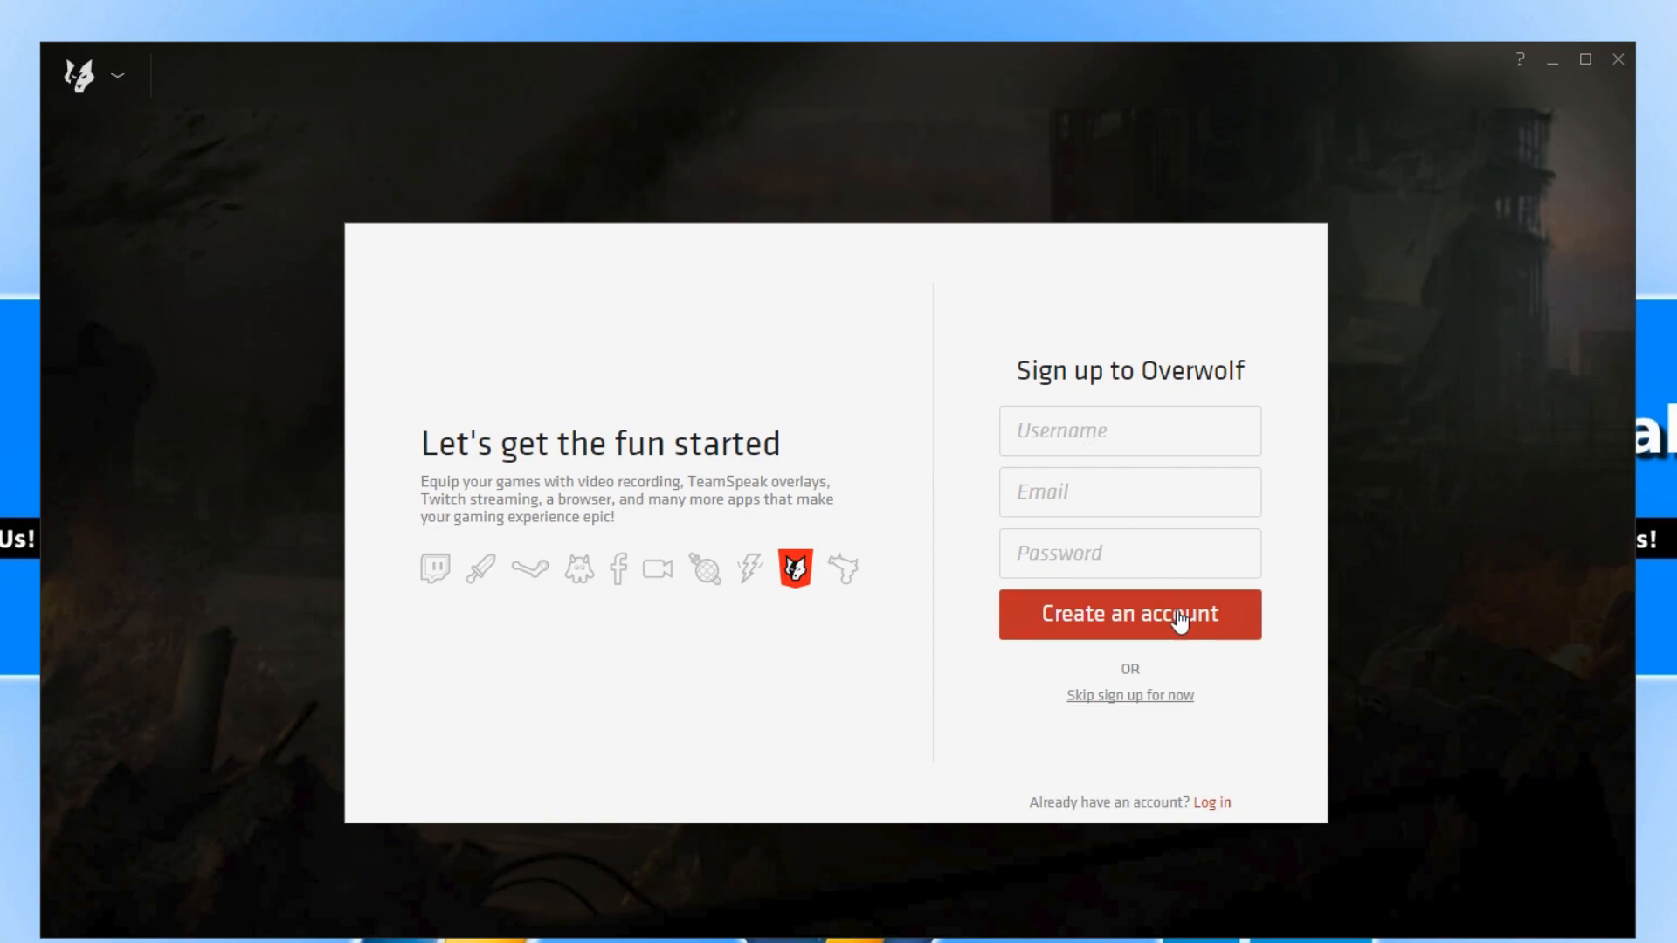
Skip the Overwolf sign-up and page through the 'Win more with Overwolf' introduction slides.
{"action": "left_click", "coordinate": [1129, 613]}
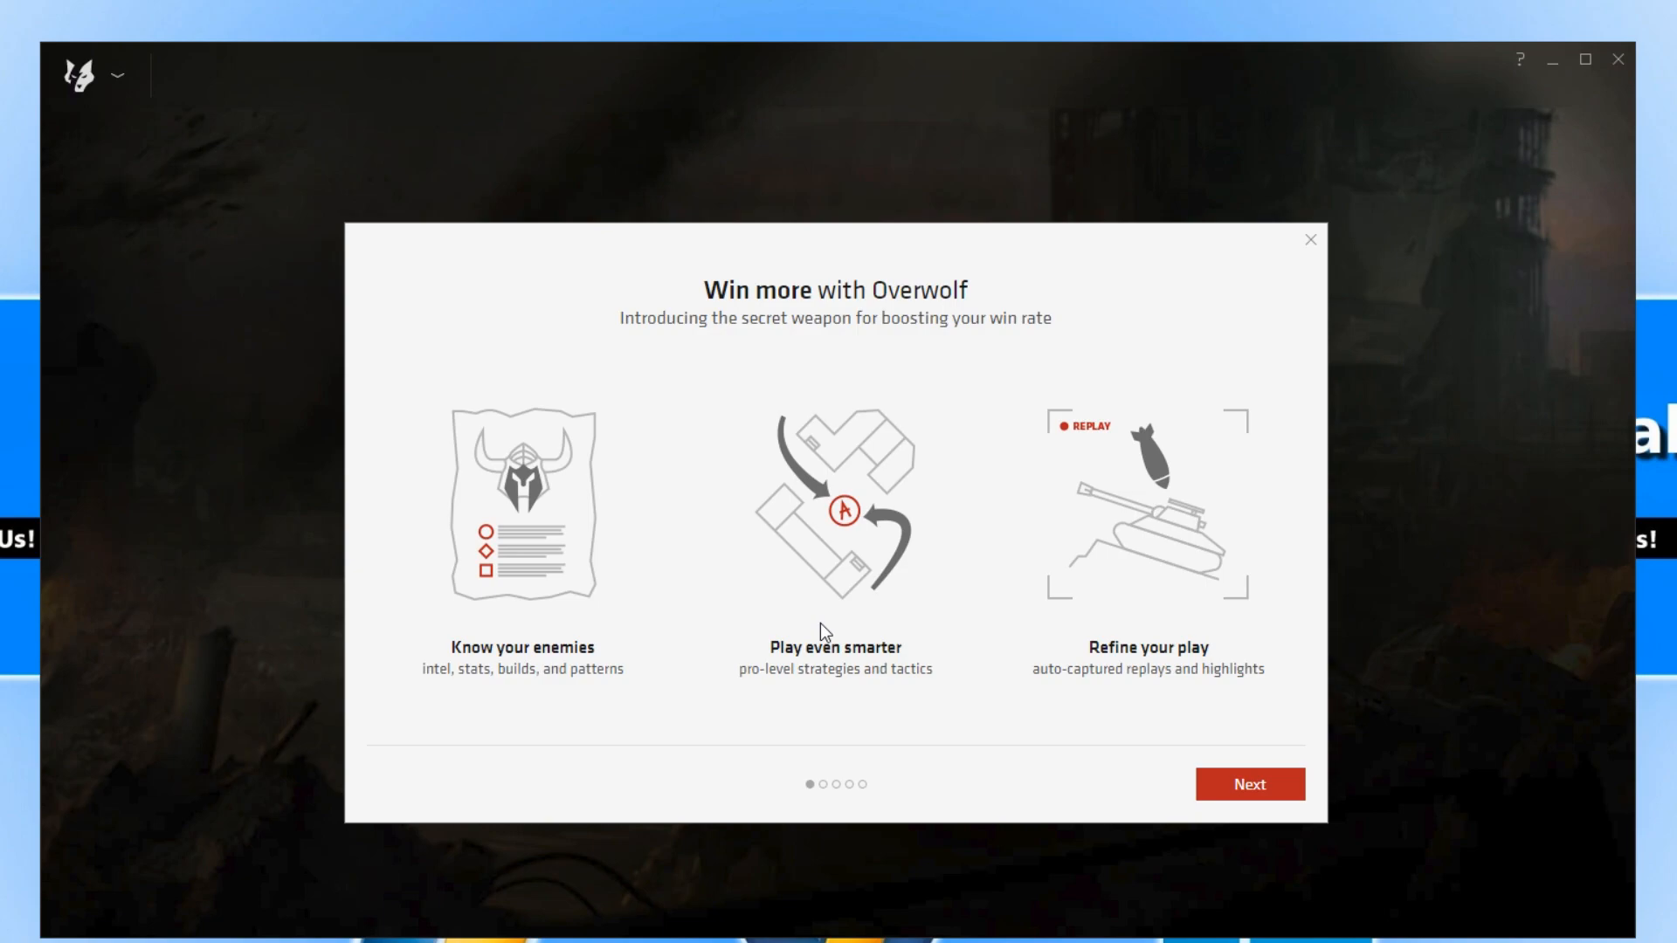
{"action": "left_click", "coordinate": [1248, 784]}
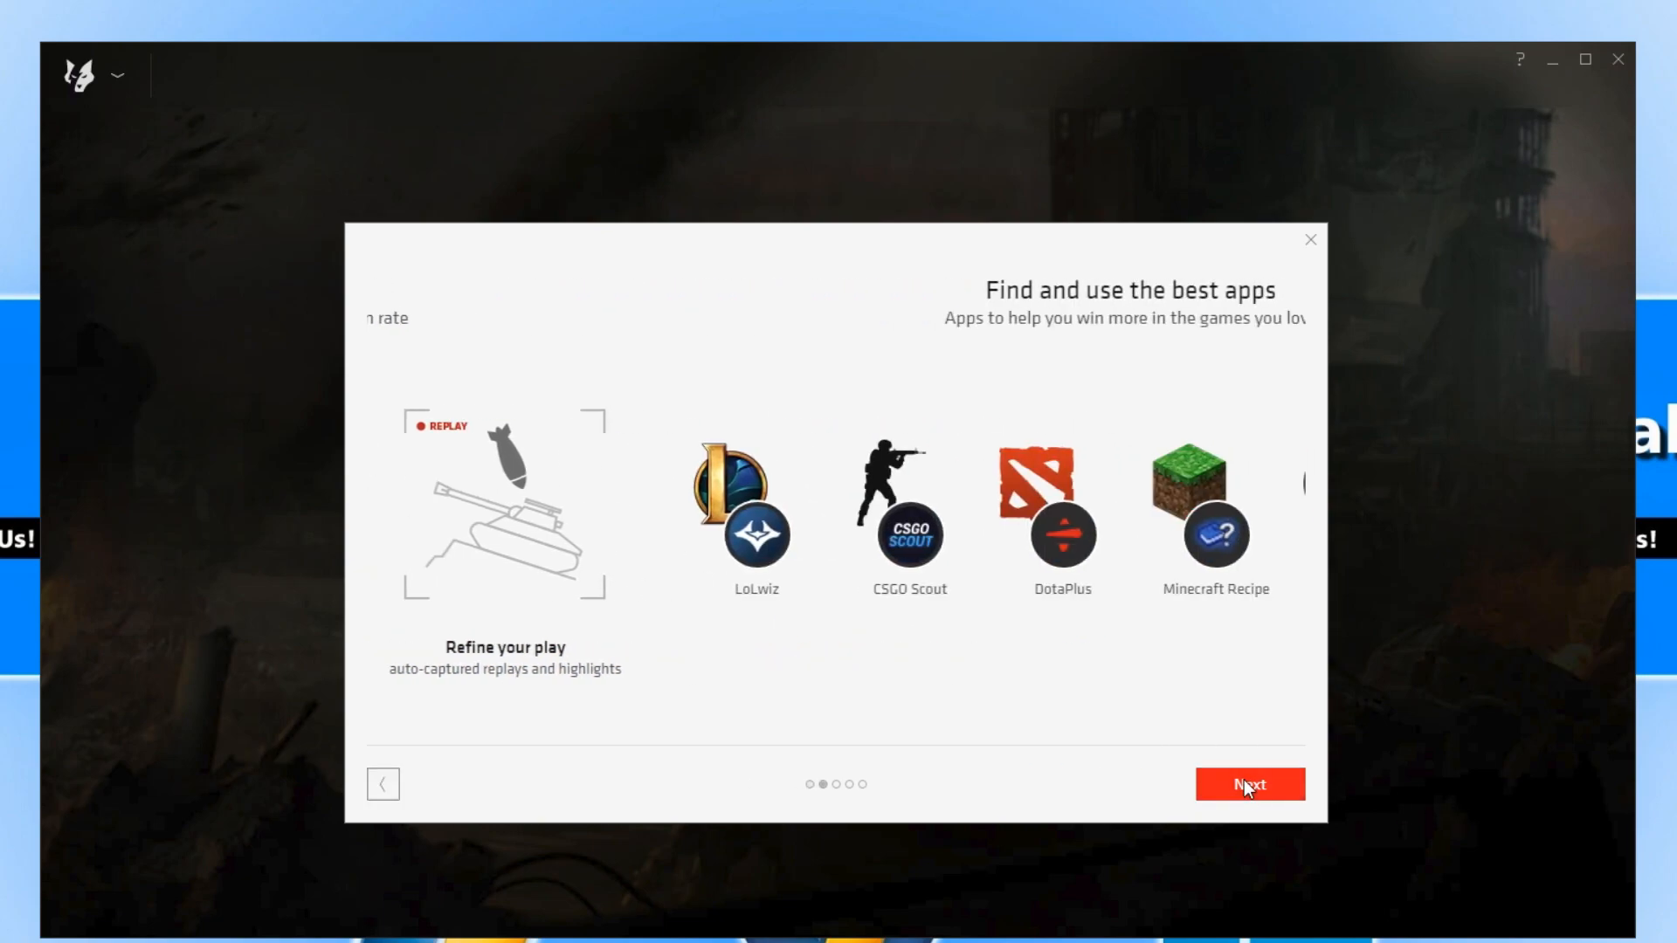
{"action": "left_click", "coordinate": [1247, 785]}
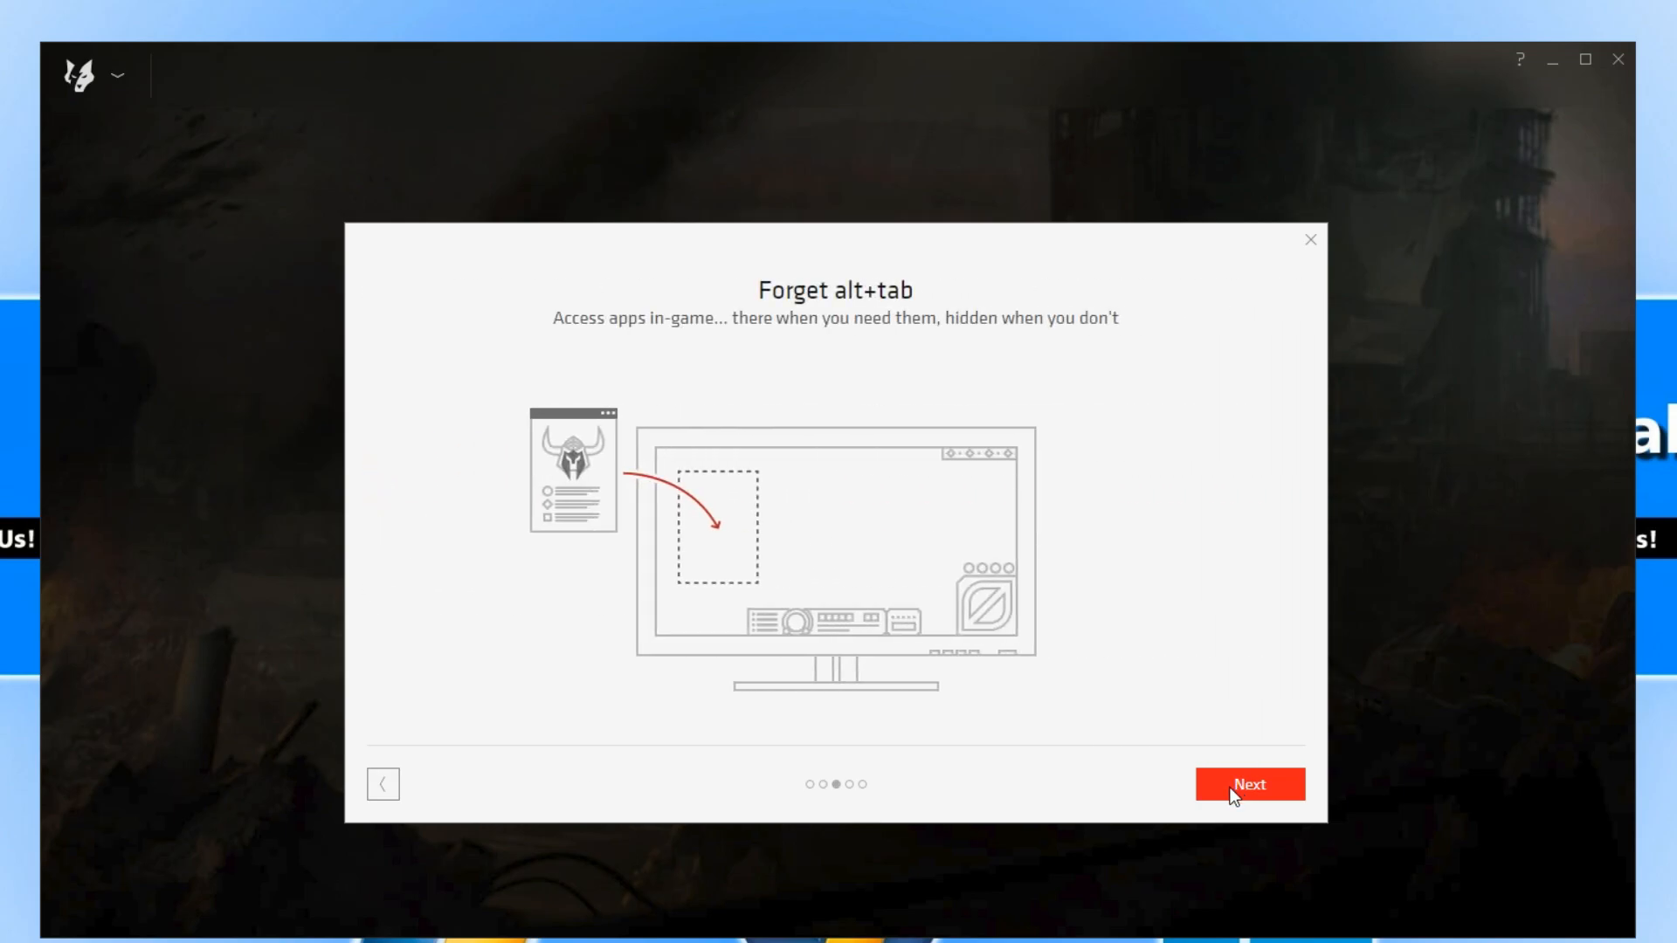
{"action": "left_click", "coordinate": [1247, 785]}
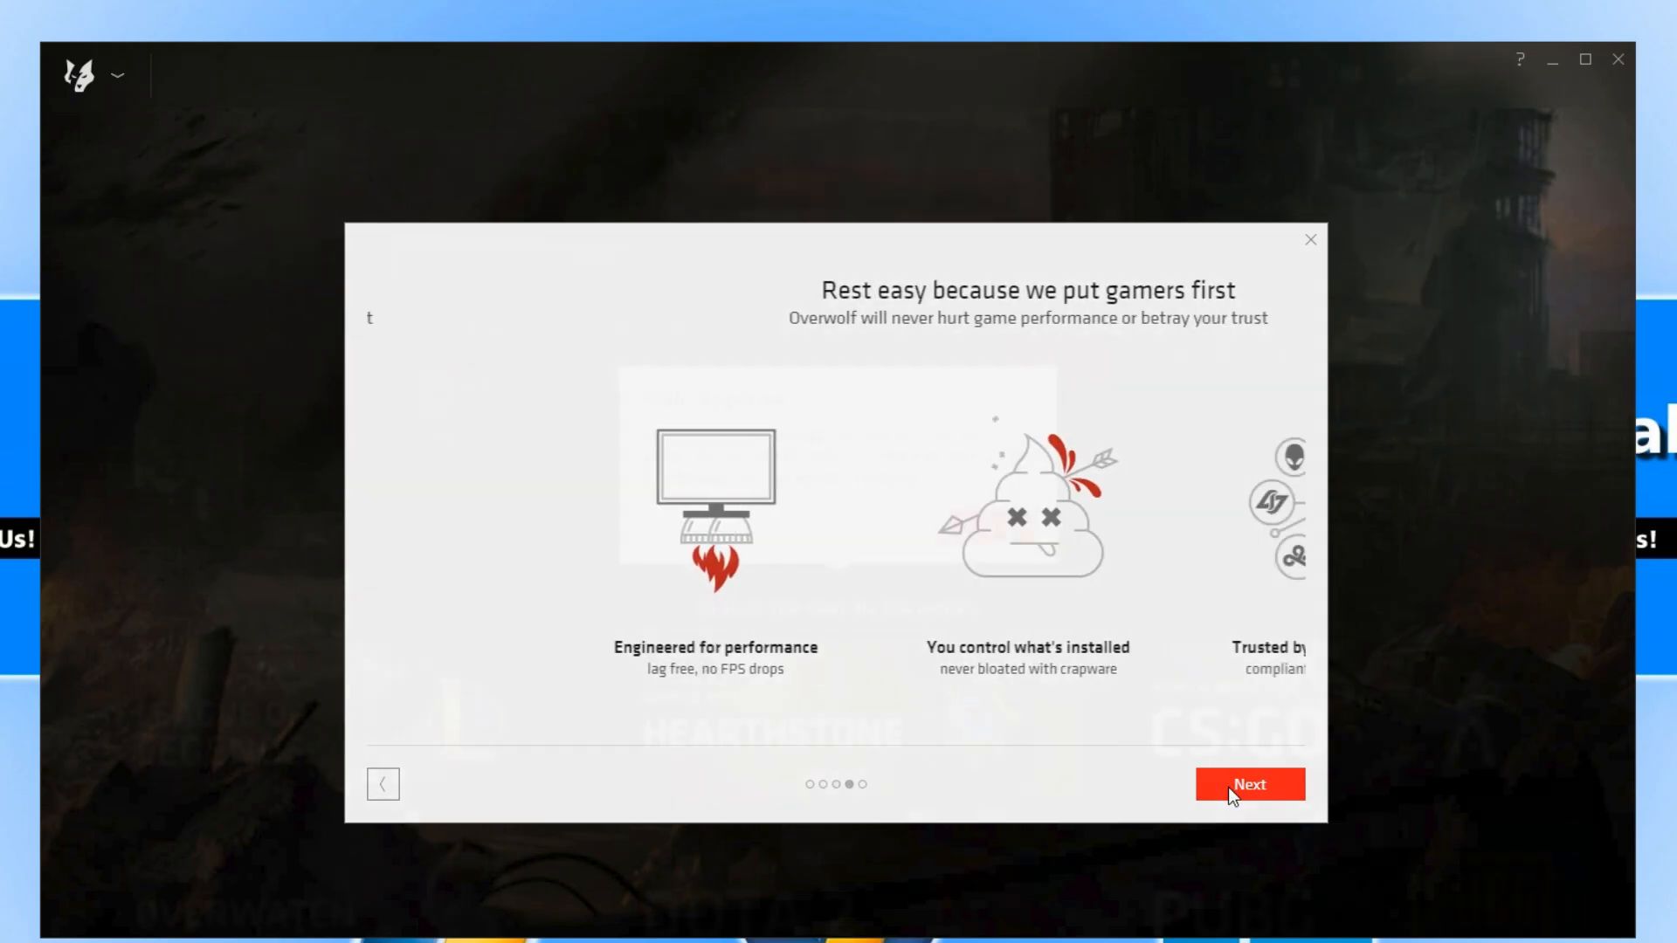
{"action": "left_click", "coordinate": [1248, 784]}
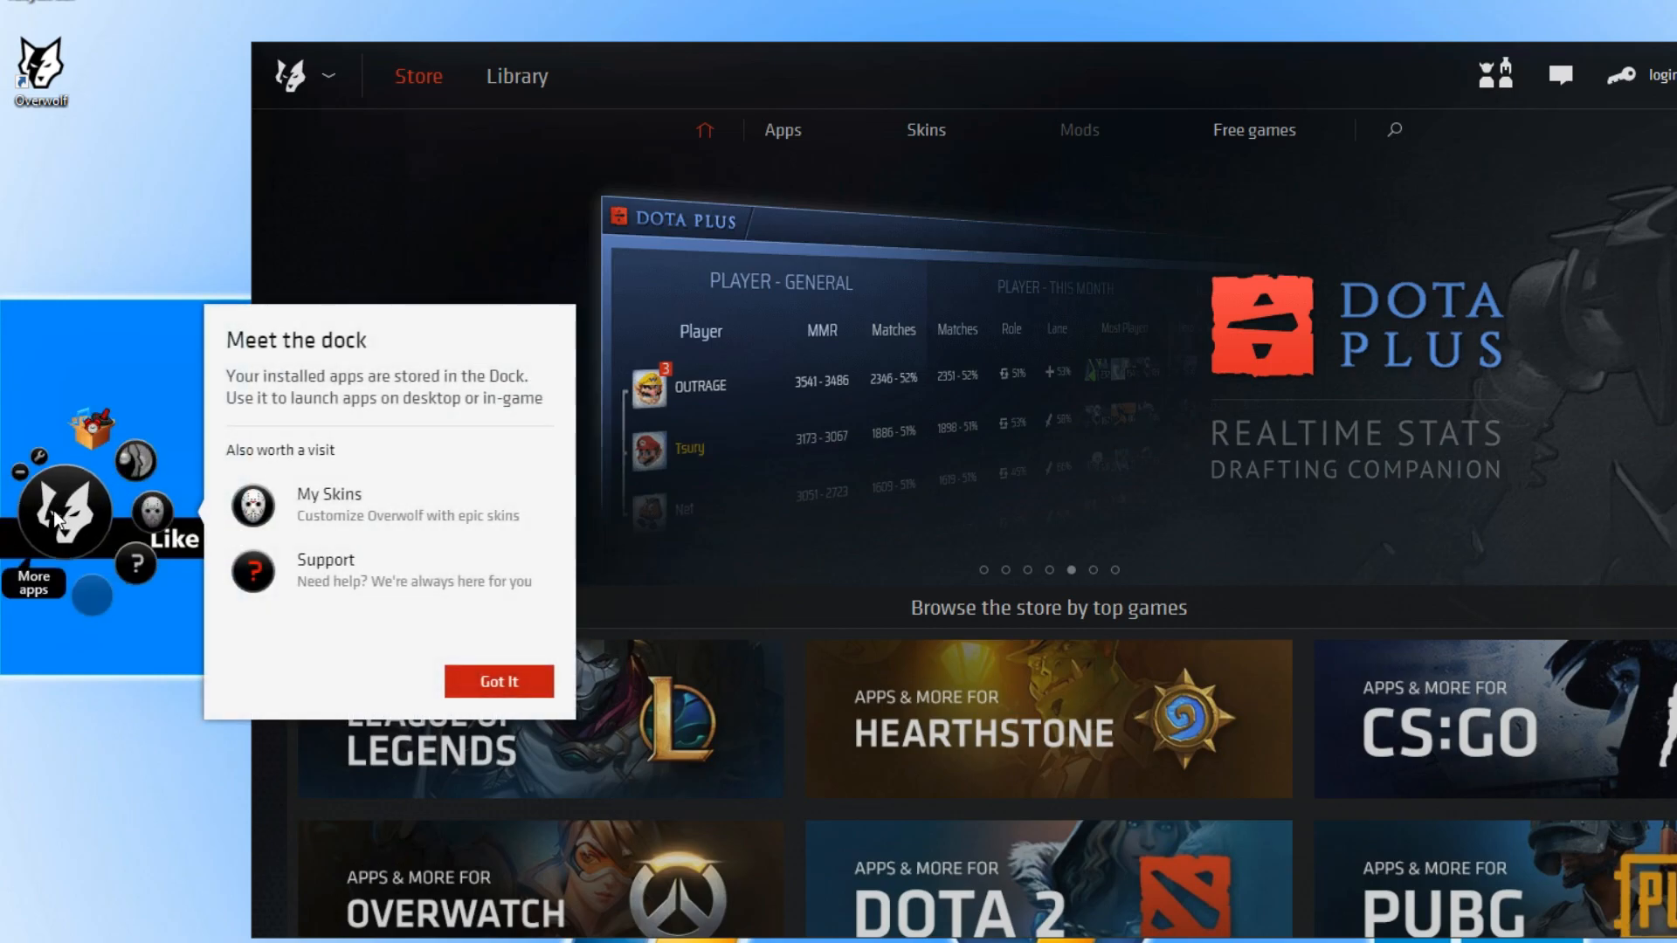
{"action": "mouse_move", "coordinate": [70, 516]}
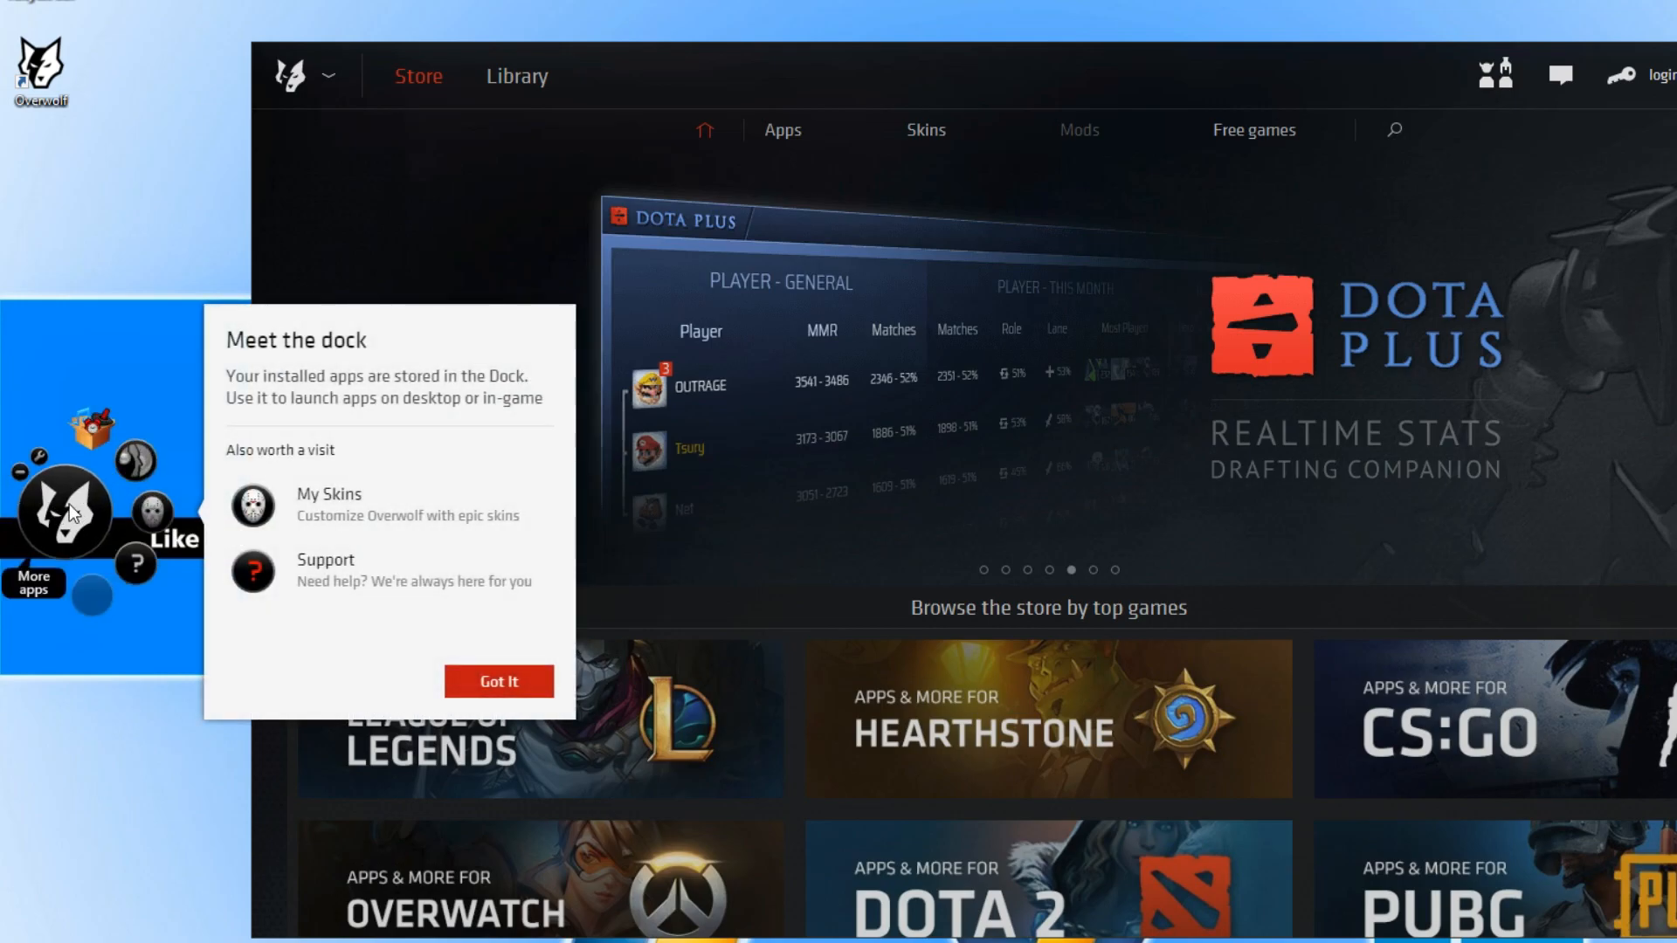
{"action": "mouse_move", "coordinate": [137, 469]}
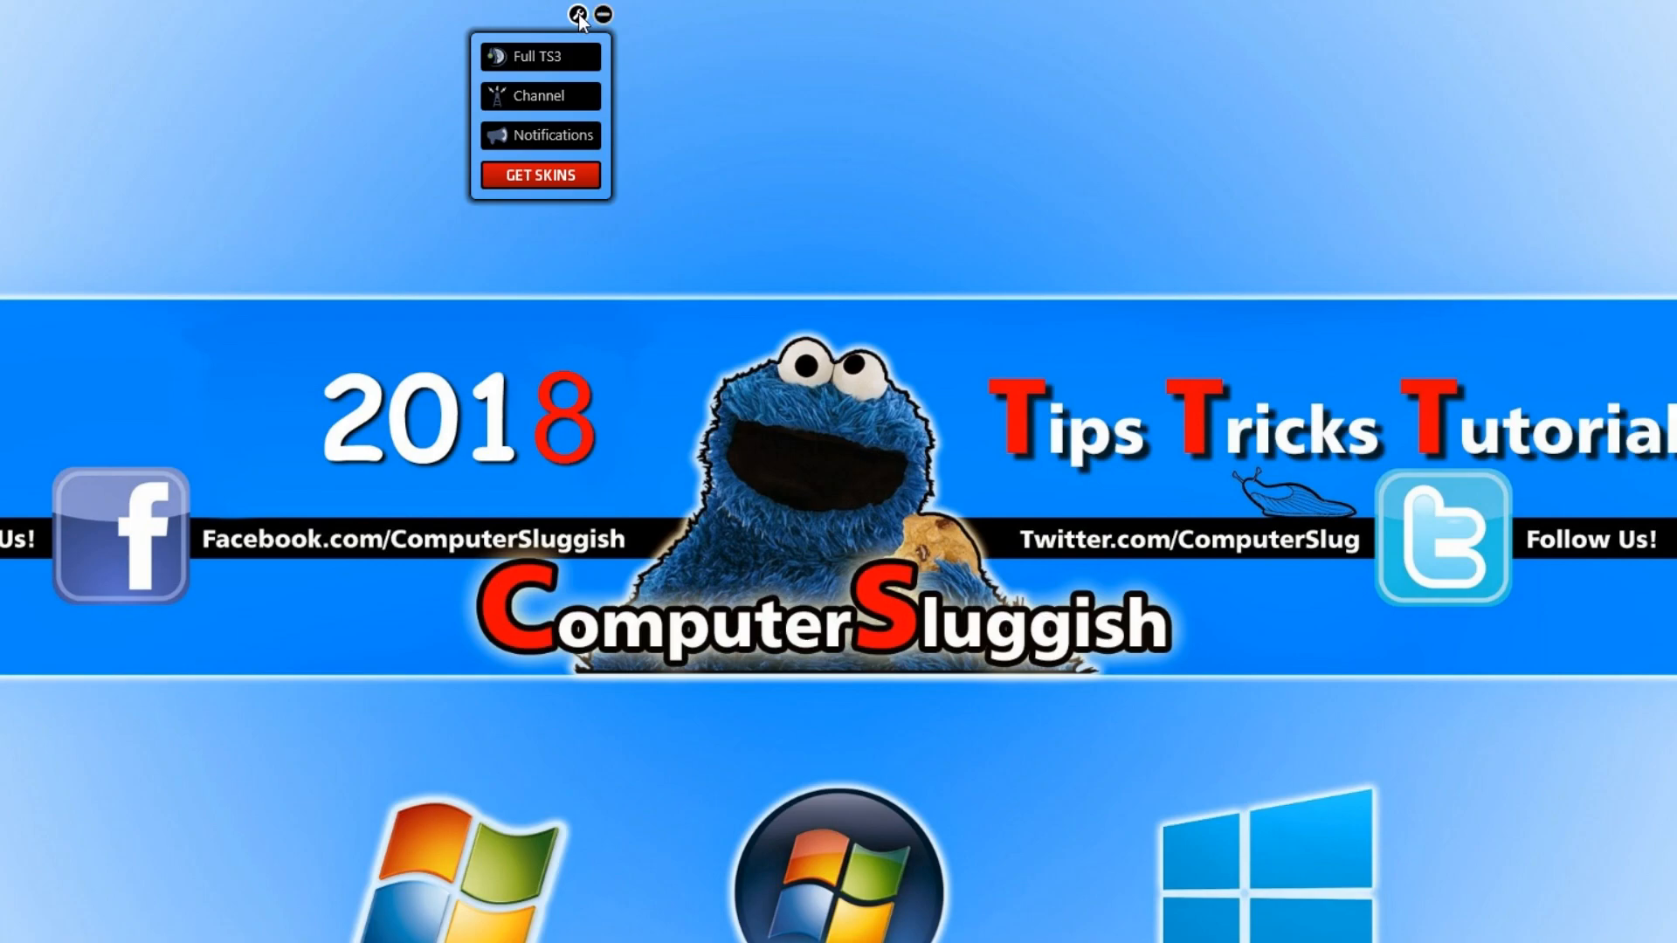
In the TS overlay settings, preview the WoW skin and select Guild Skin, then close the panel.
{"action": "left_click", "coordinate": [540, 174]}
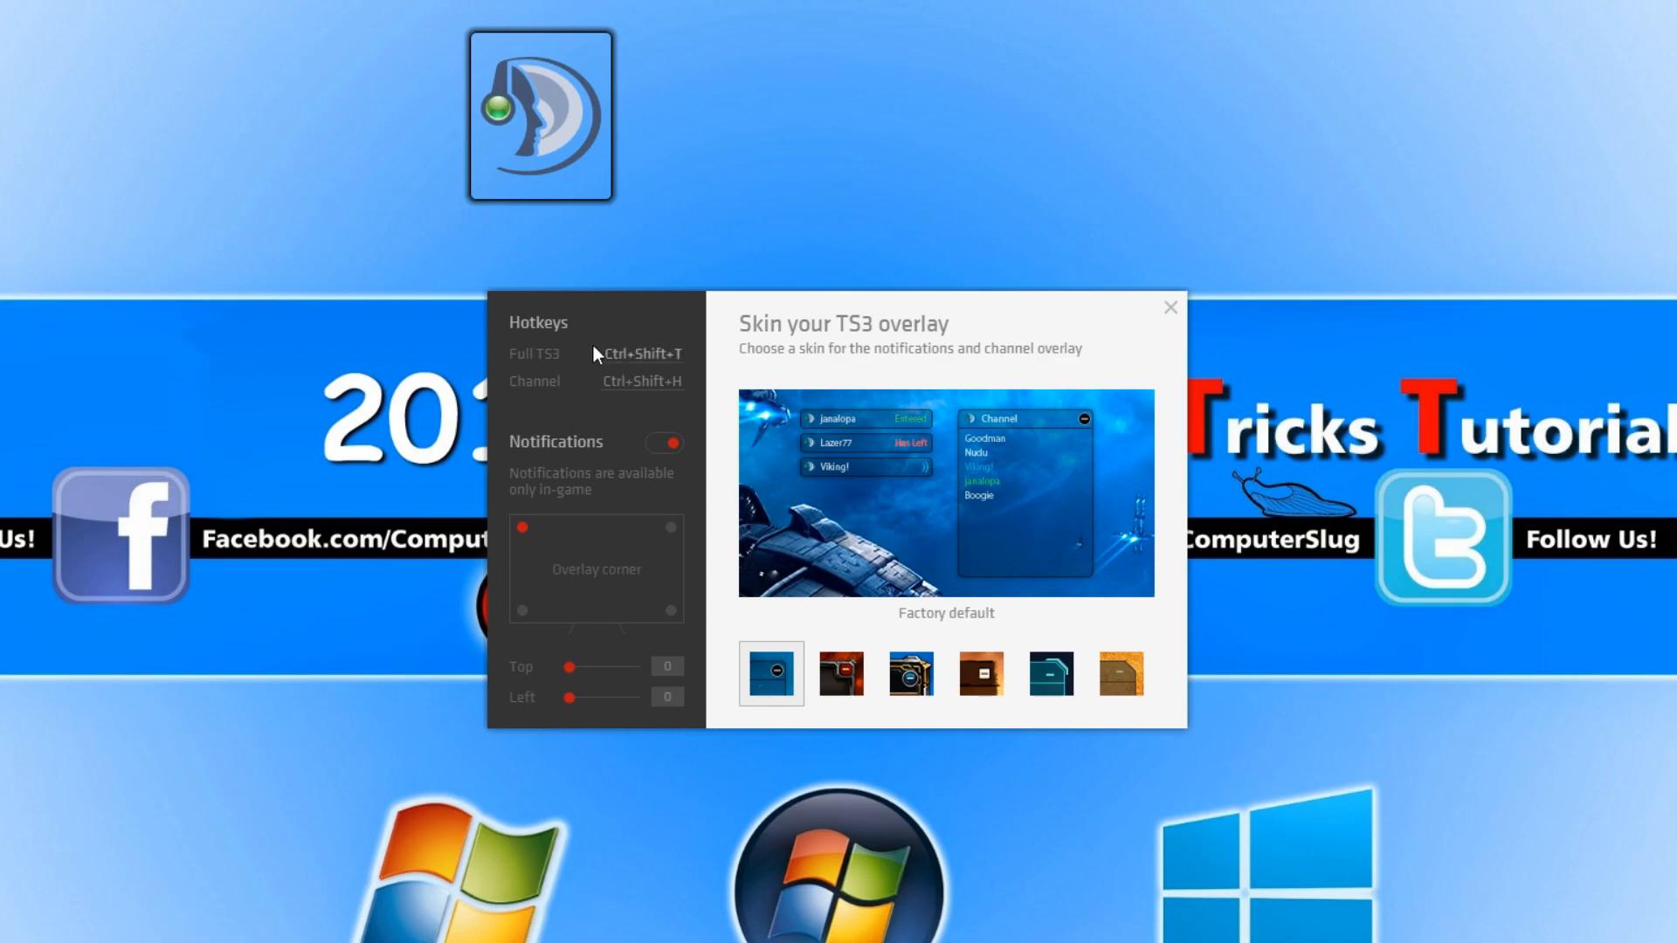
{"action": "mouse_move", "coordinate": [554, 372]}
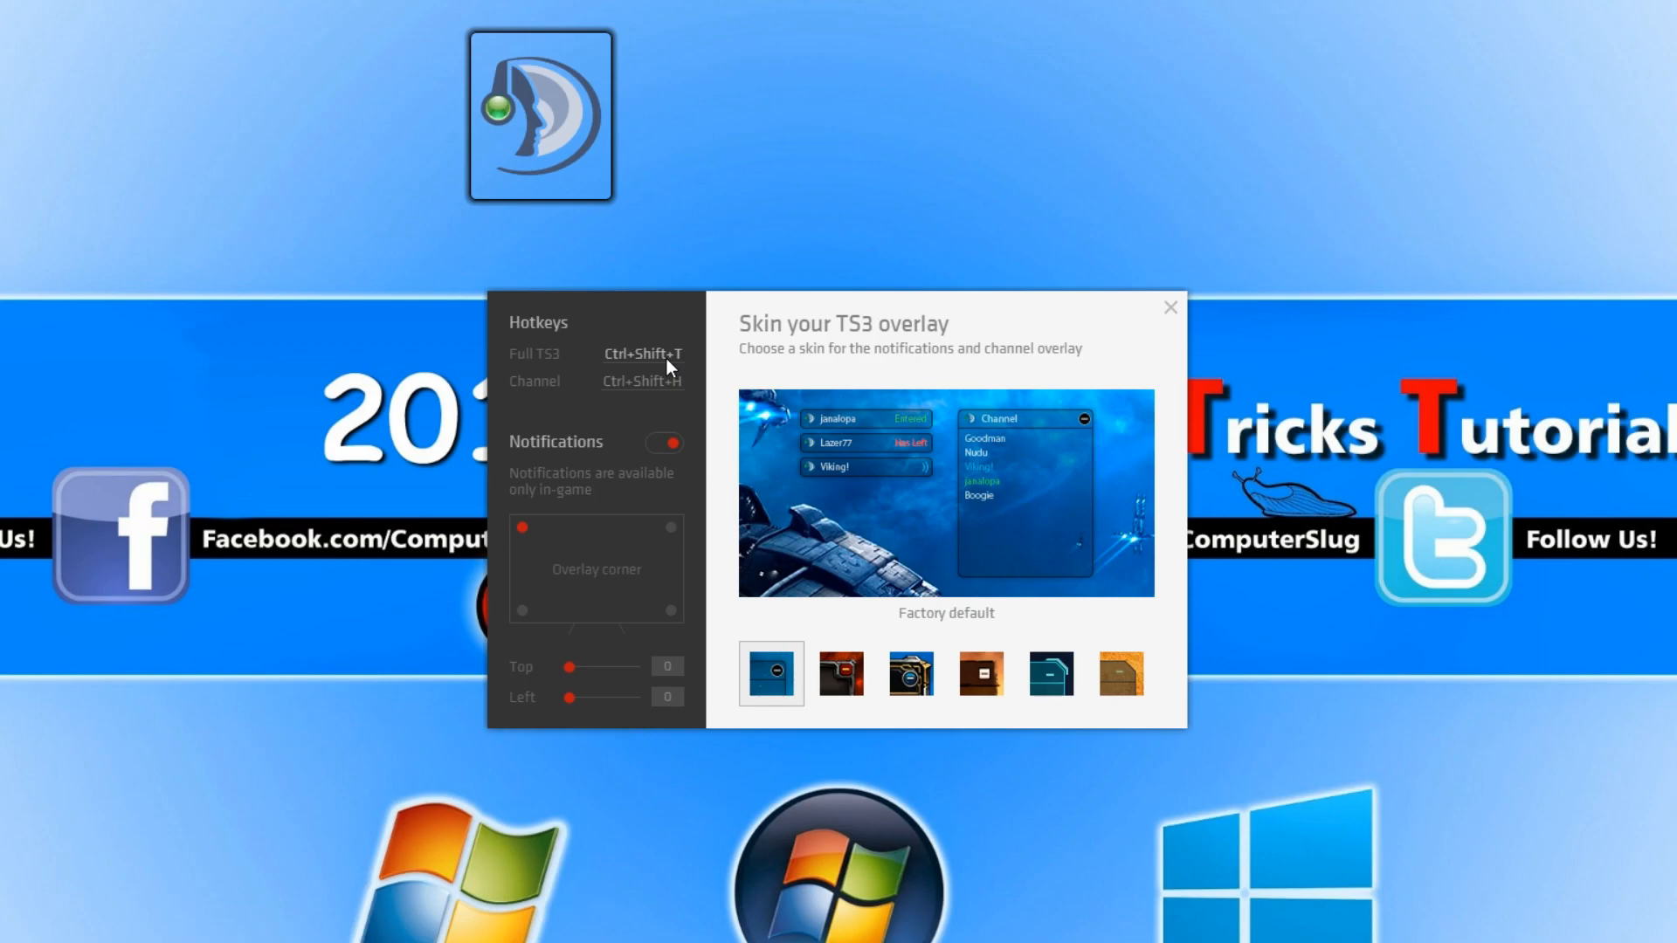
{"action": "mouse_move", "coordinate": [658, 403]}
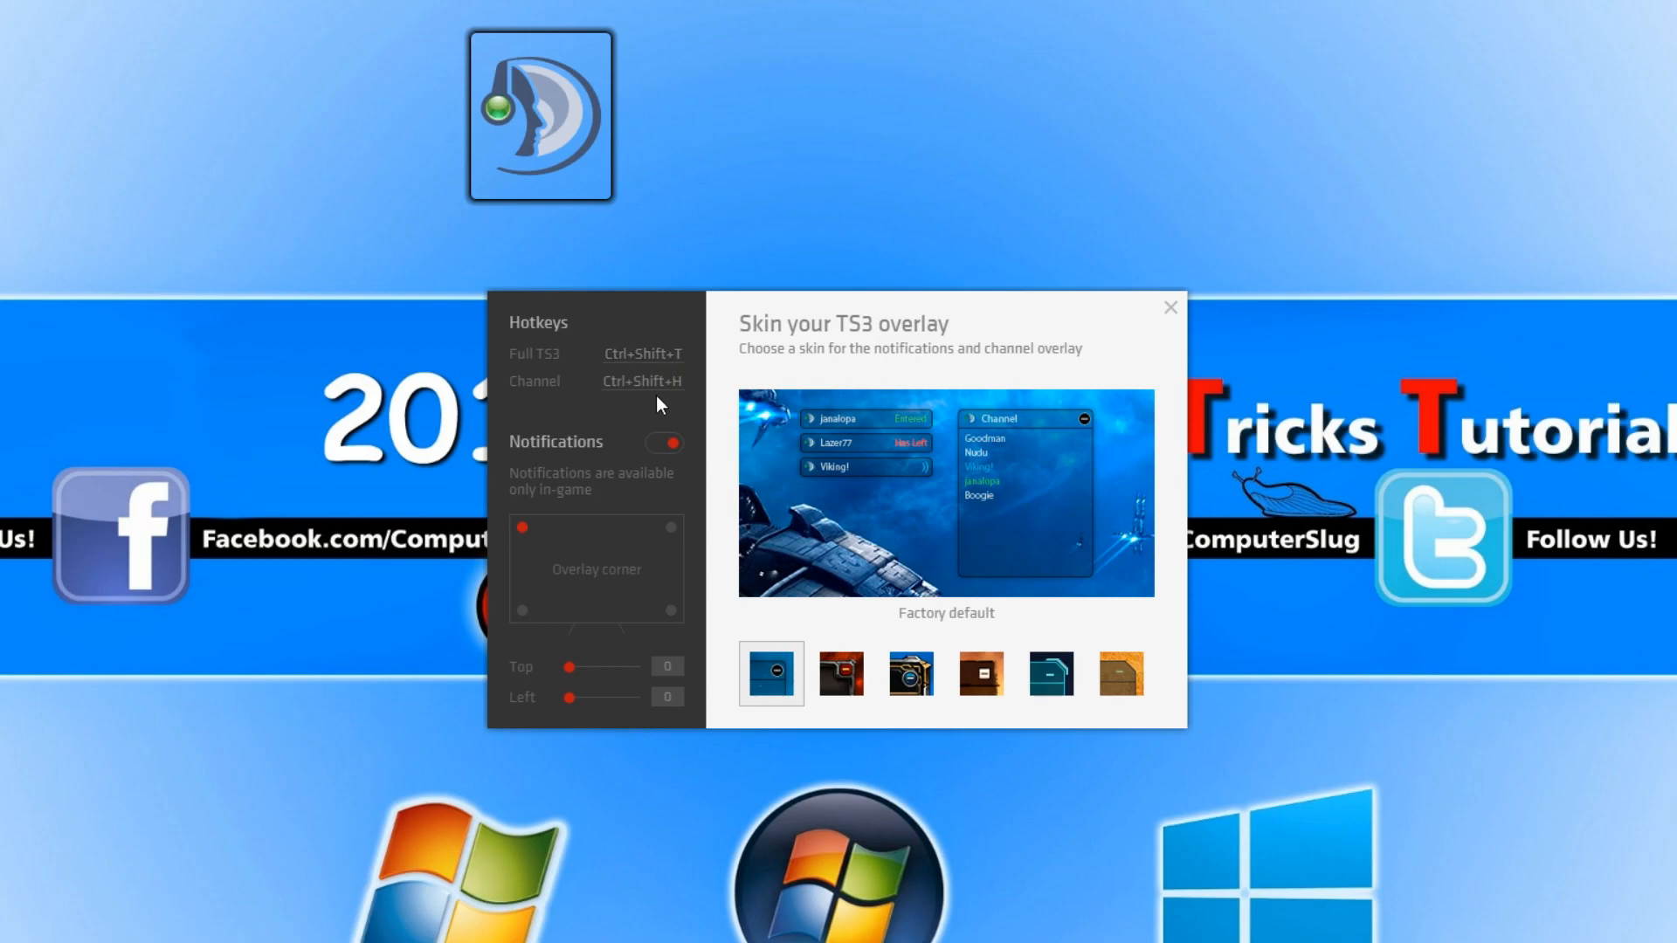
{"action": "mouse_move", "coordinate": [652, 415]}
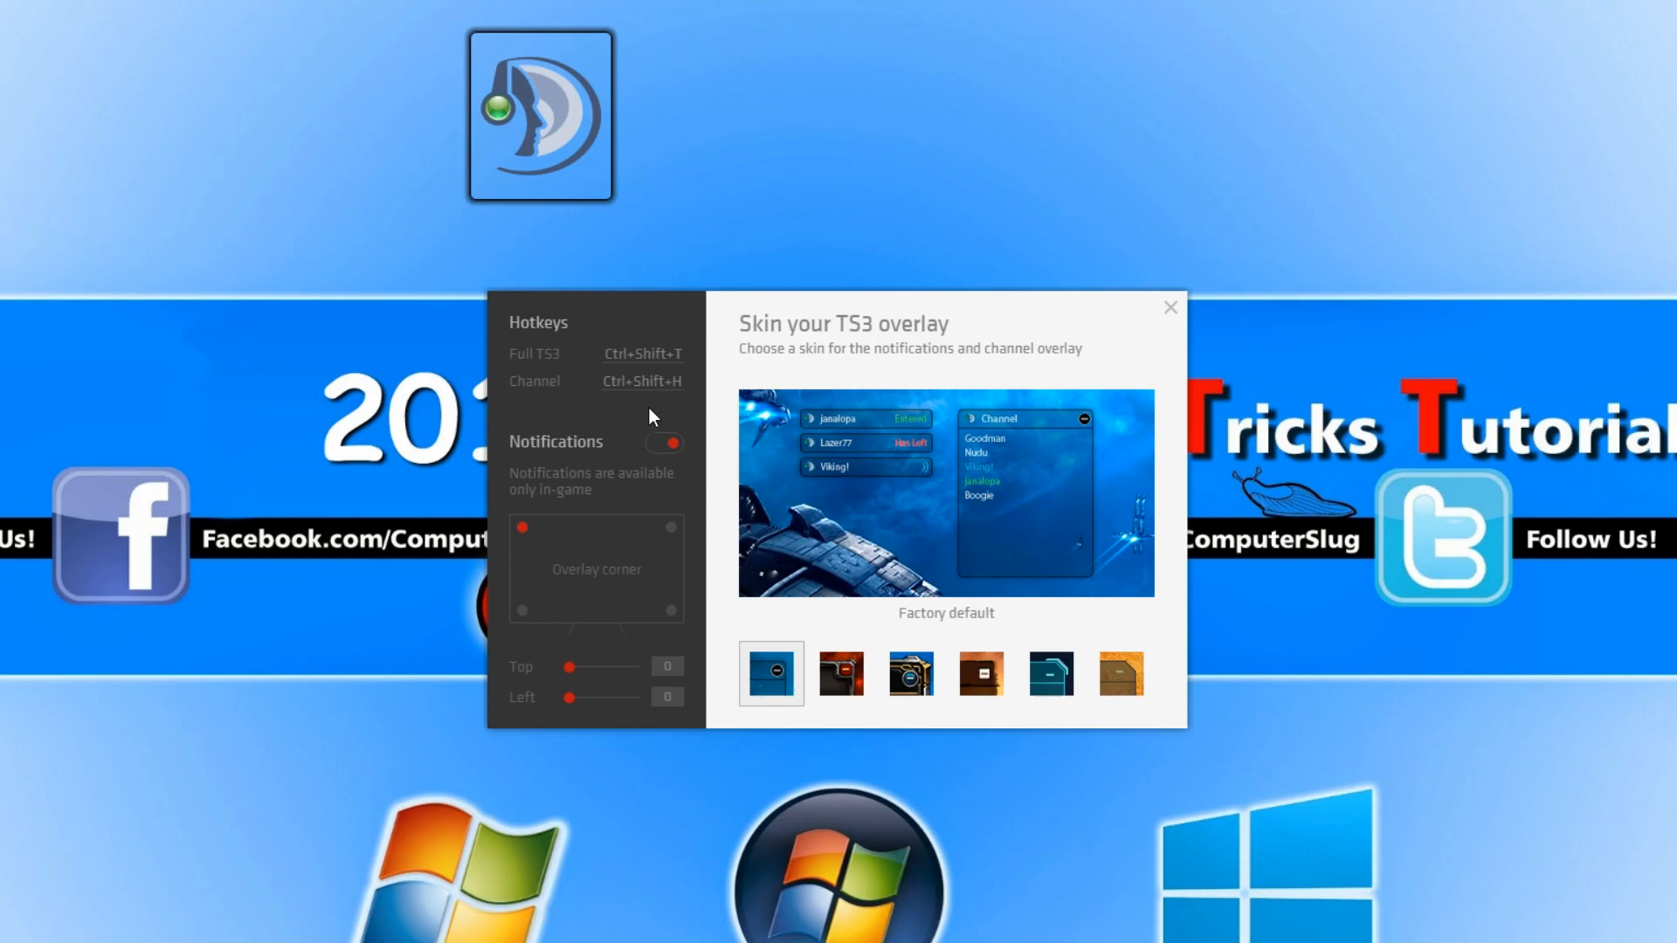
{"action": "mouse_move", "coordinate": [641, 451]}
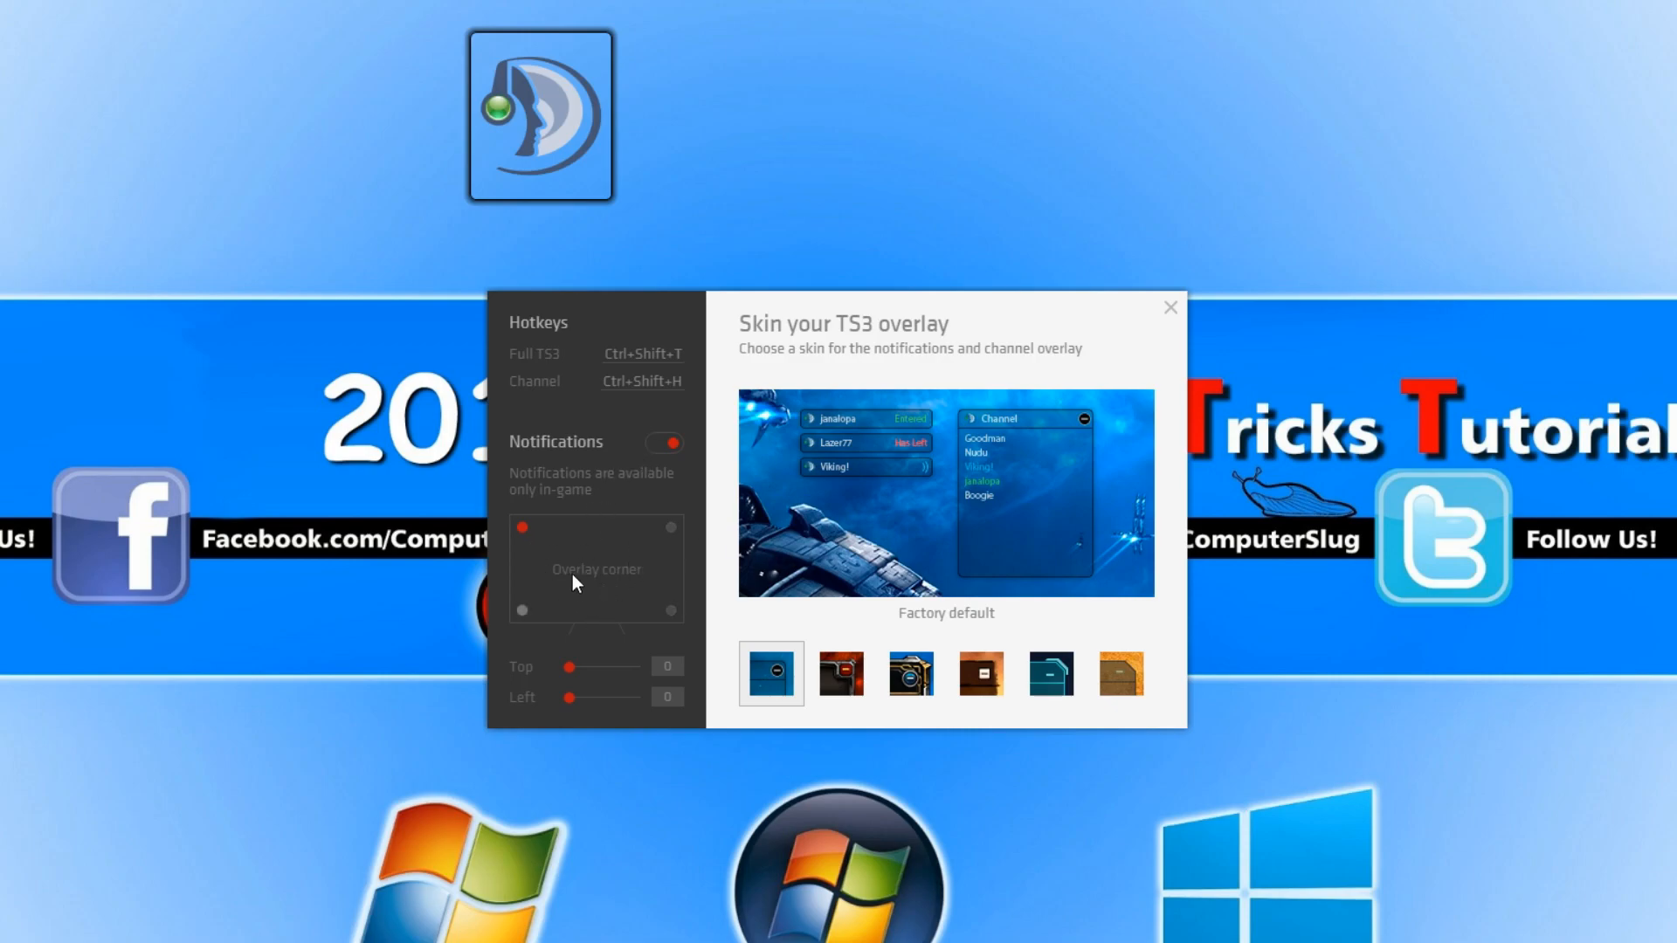
{"action": "mouse_move", "coordinate": [596, 585]}
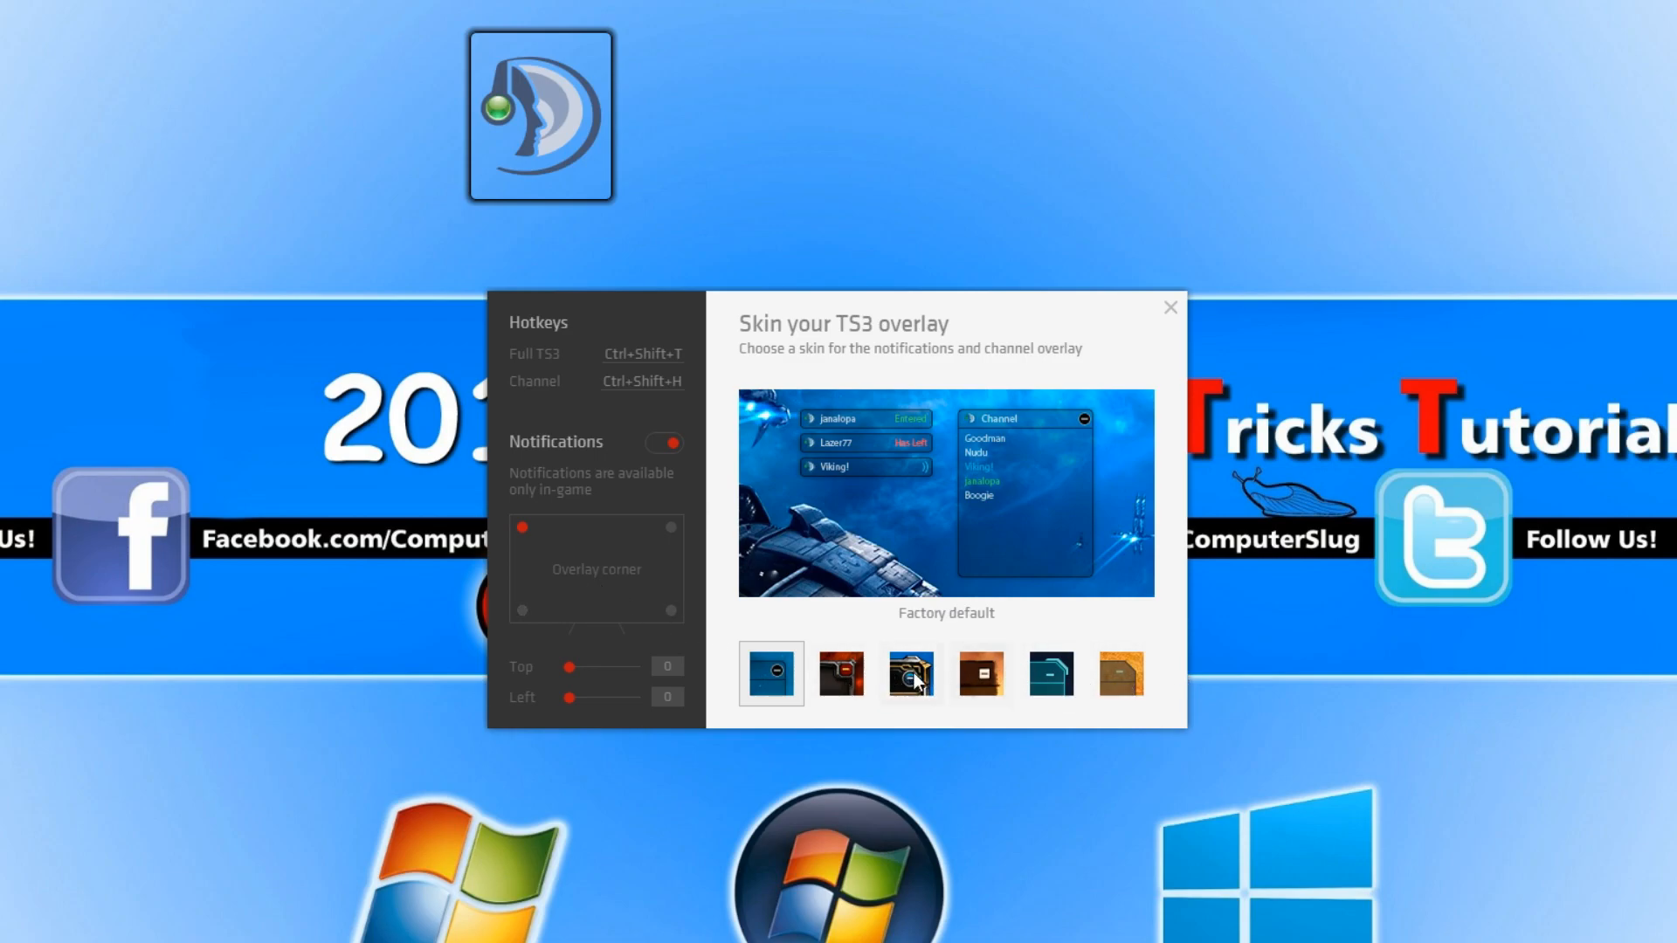
{"action": "left_click", "coordinate": [841, 674]}
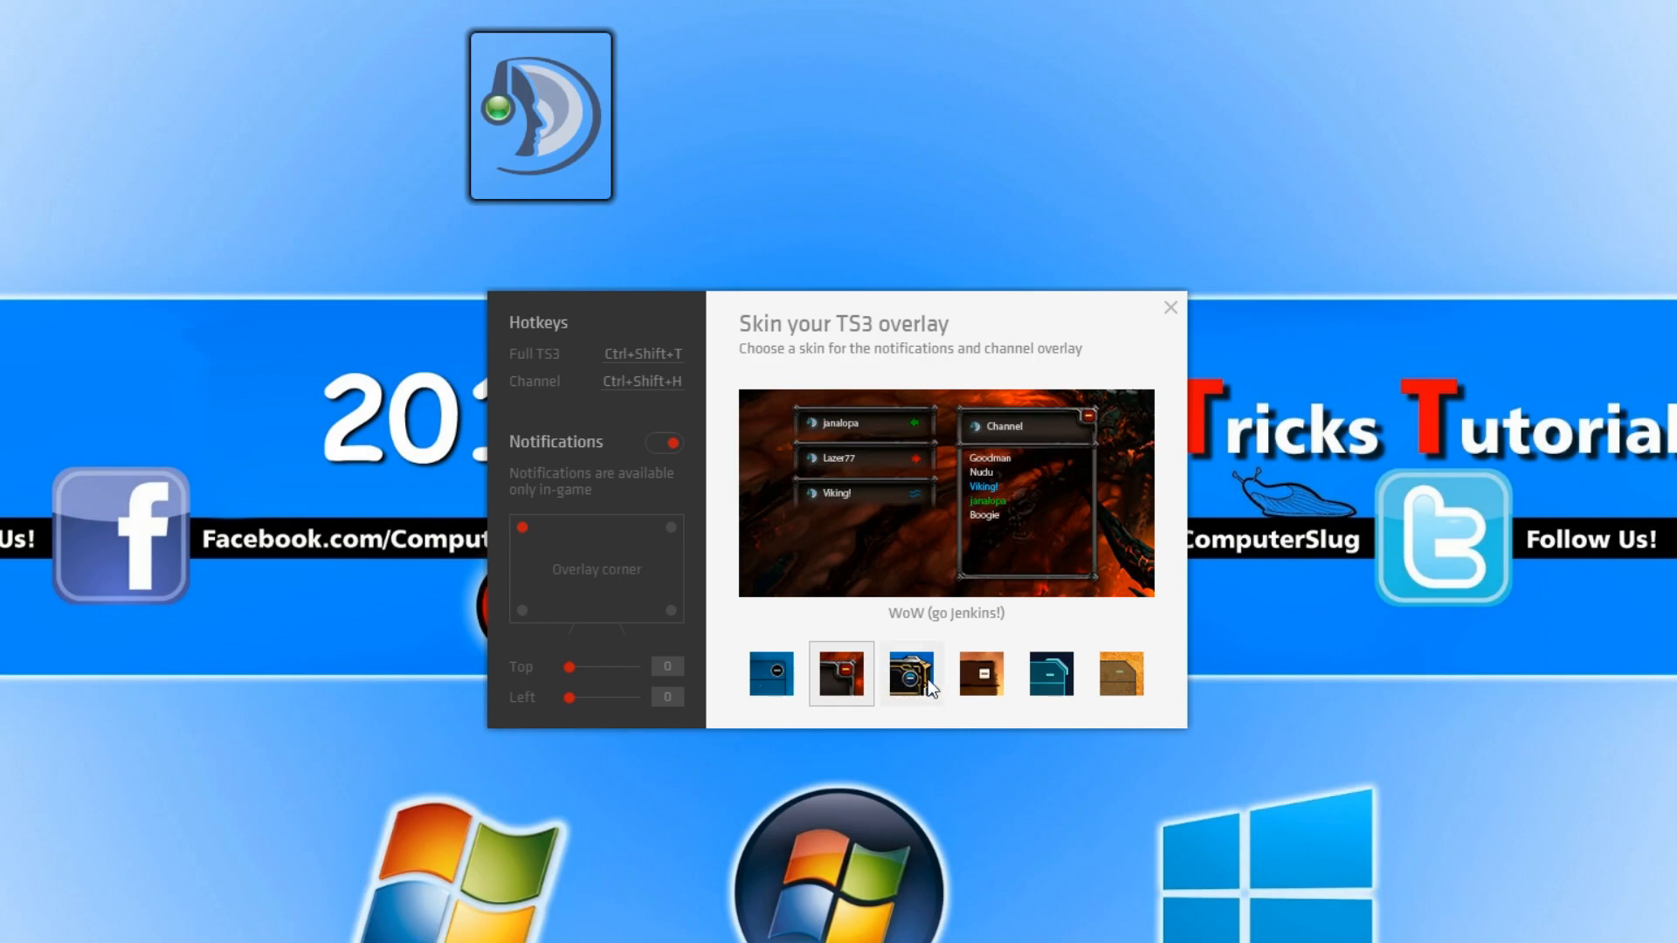
{"action": "left_click", "coordinate": [980, 673]}
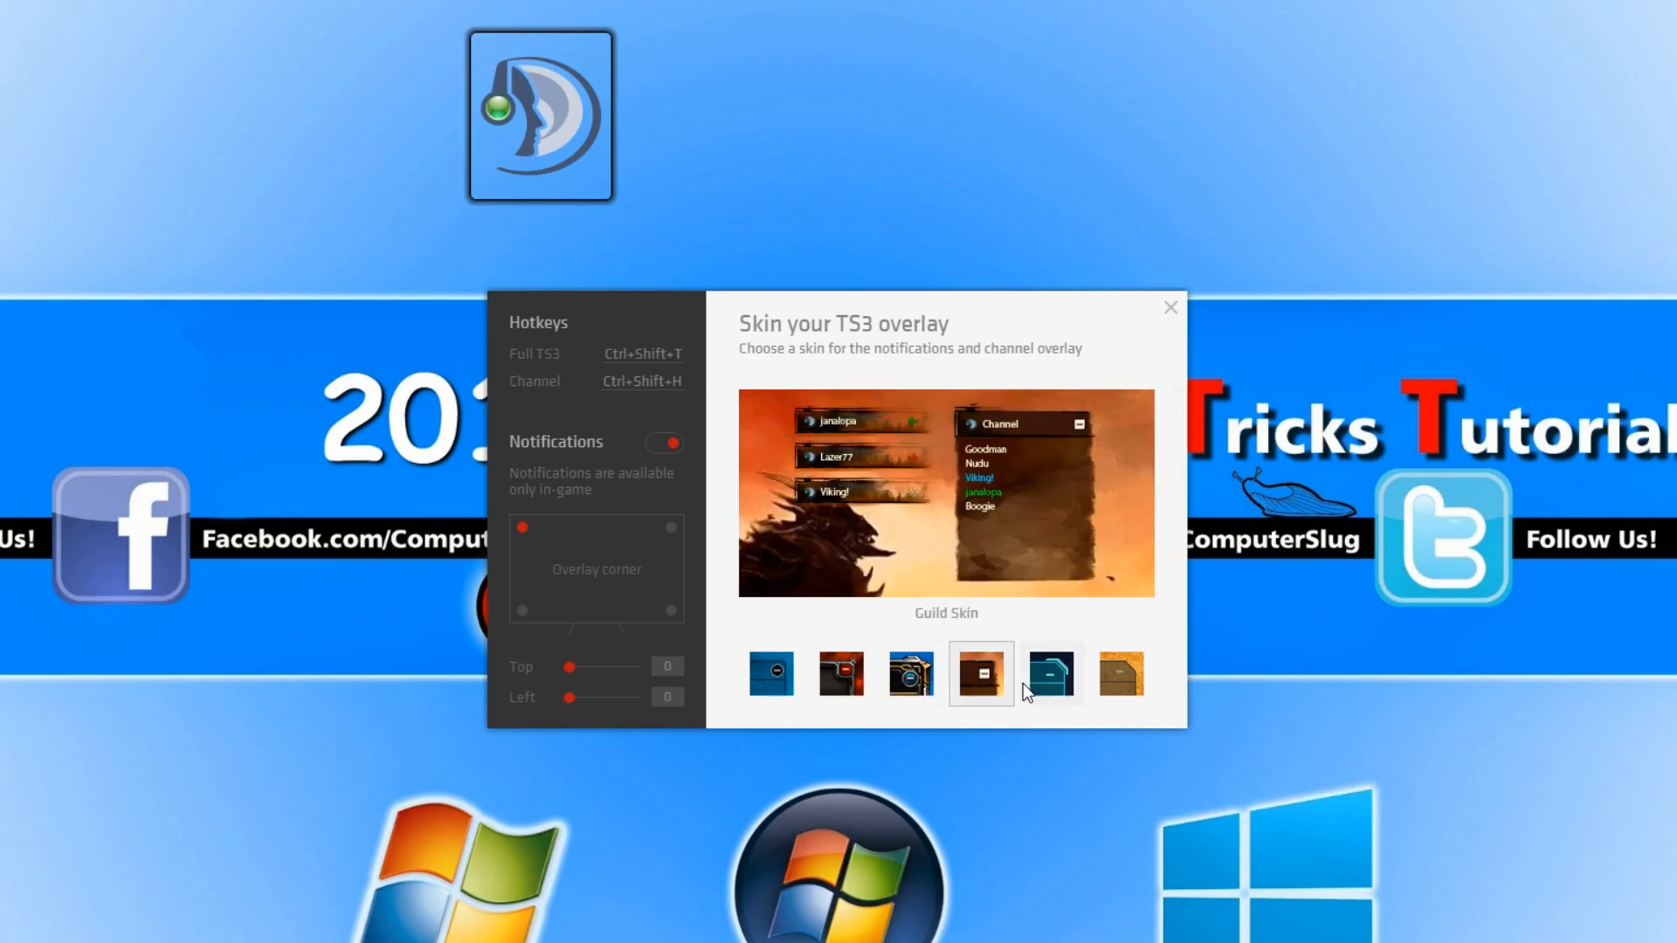
{"action": "left_click", "coordinate": [1122, 674]}
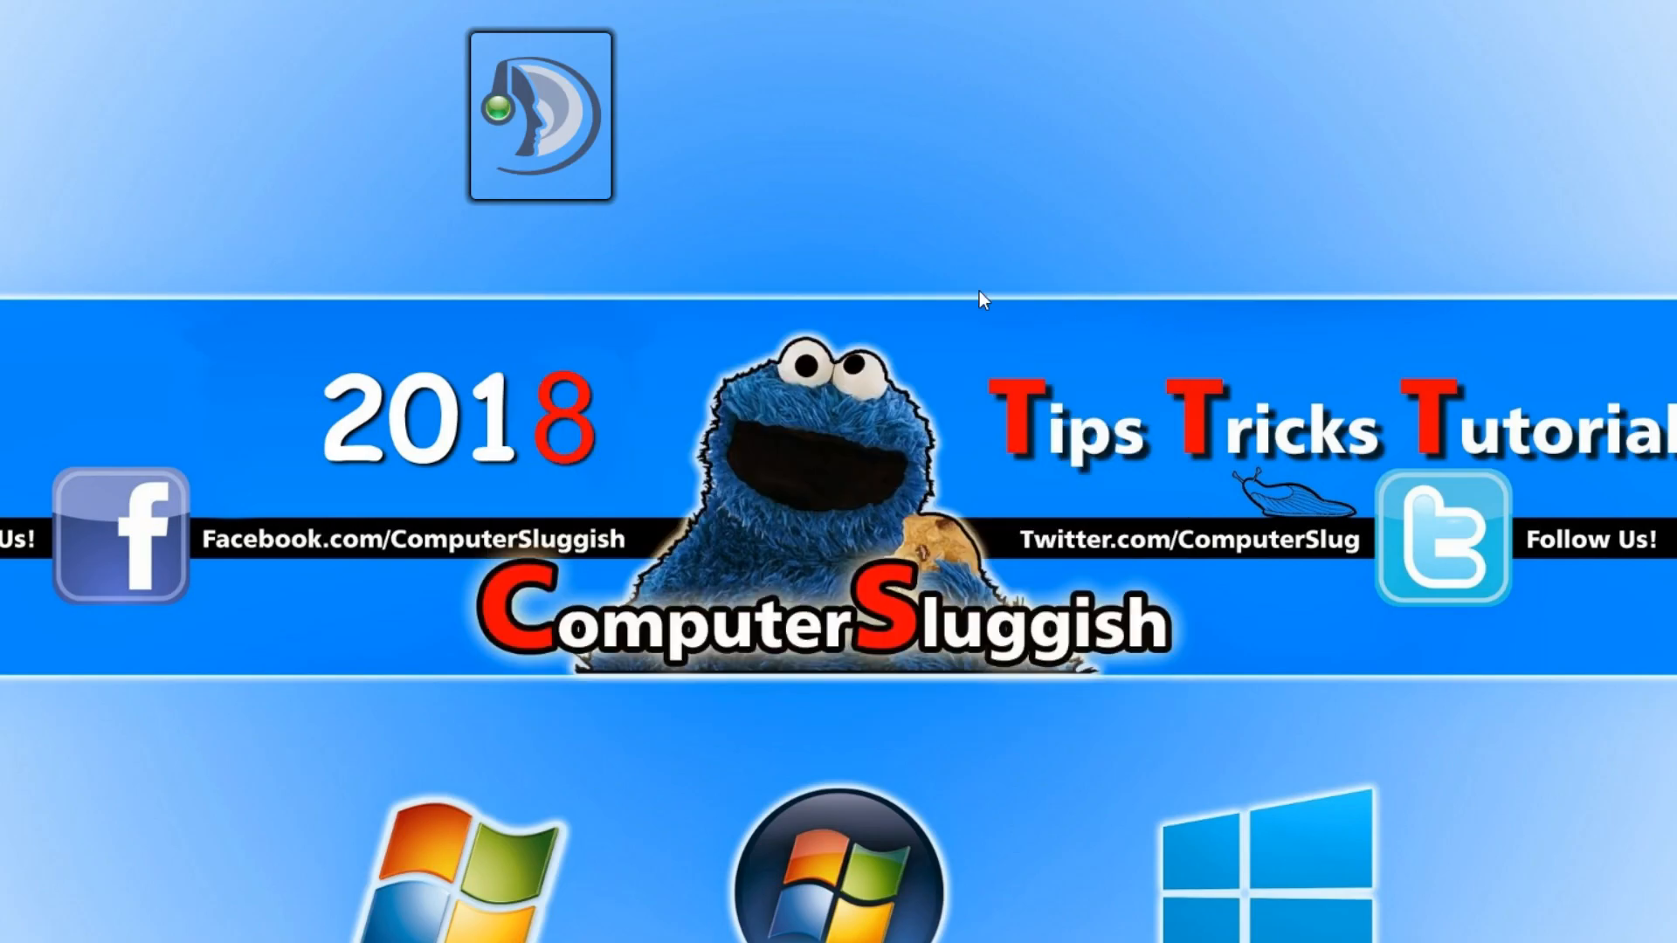
{"action": "mouse_move", "coordinate": [694, 346]}
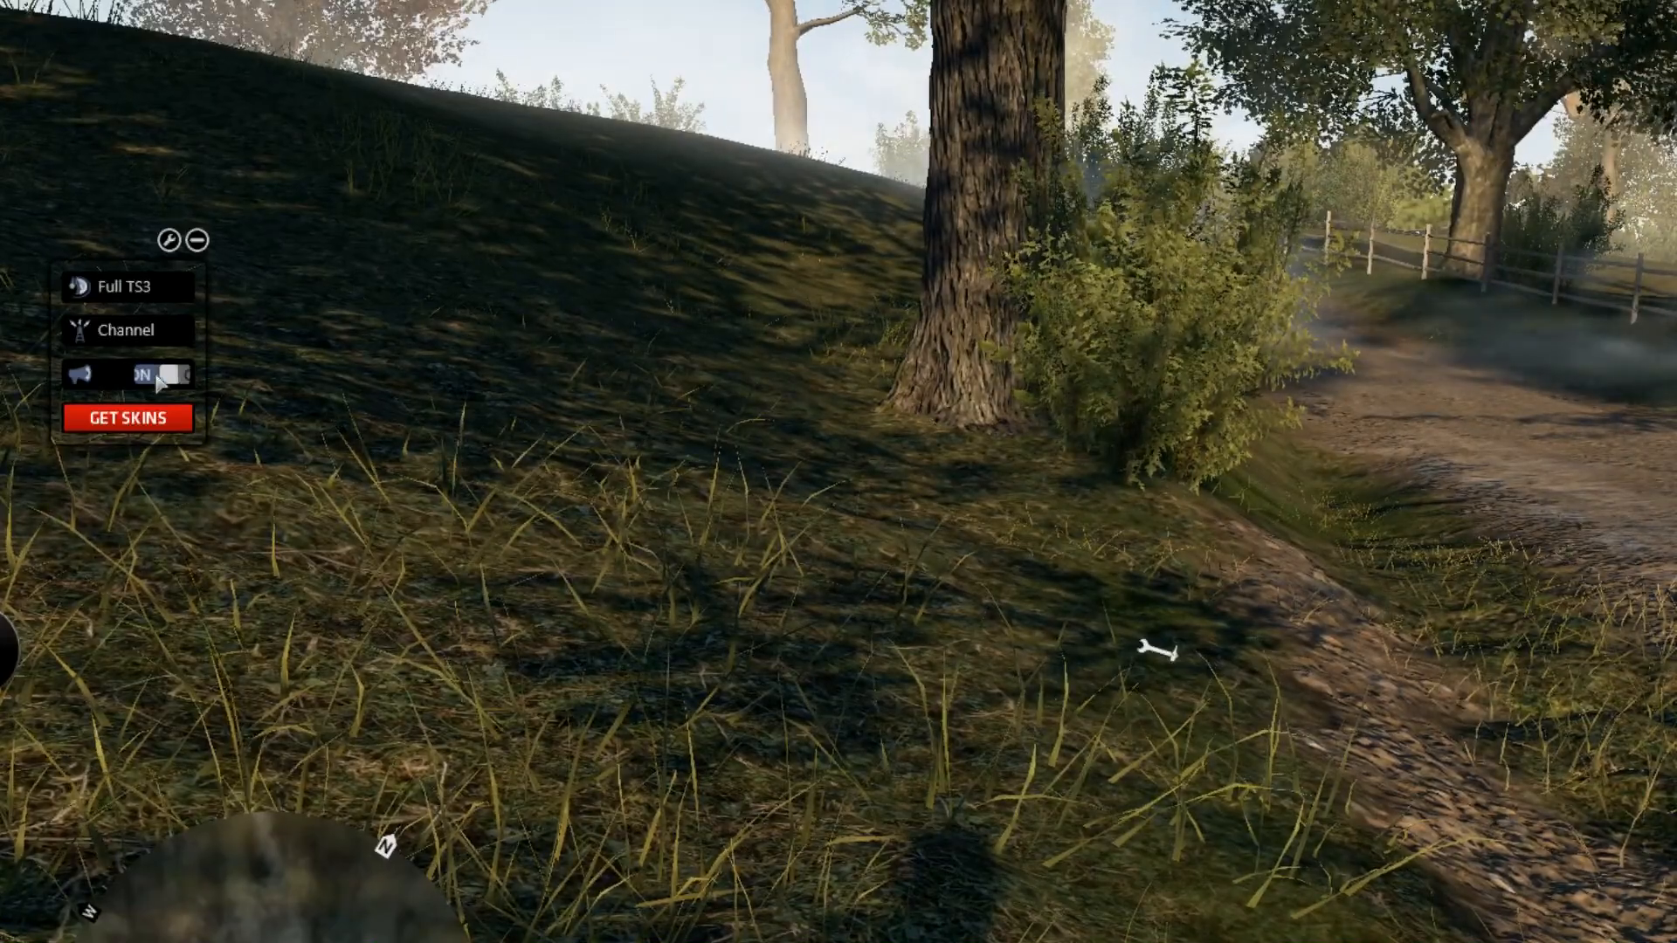
Switch the in-game TeamSpeak overlay's Notifications toggle to ON and leave edit mode.
{"action": "left_click", "coordinate": [154, 374]}
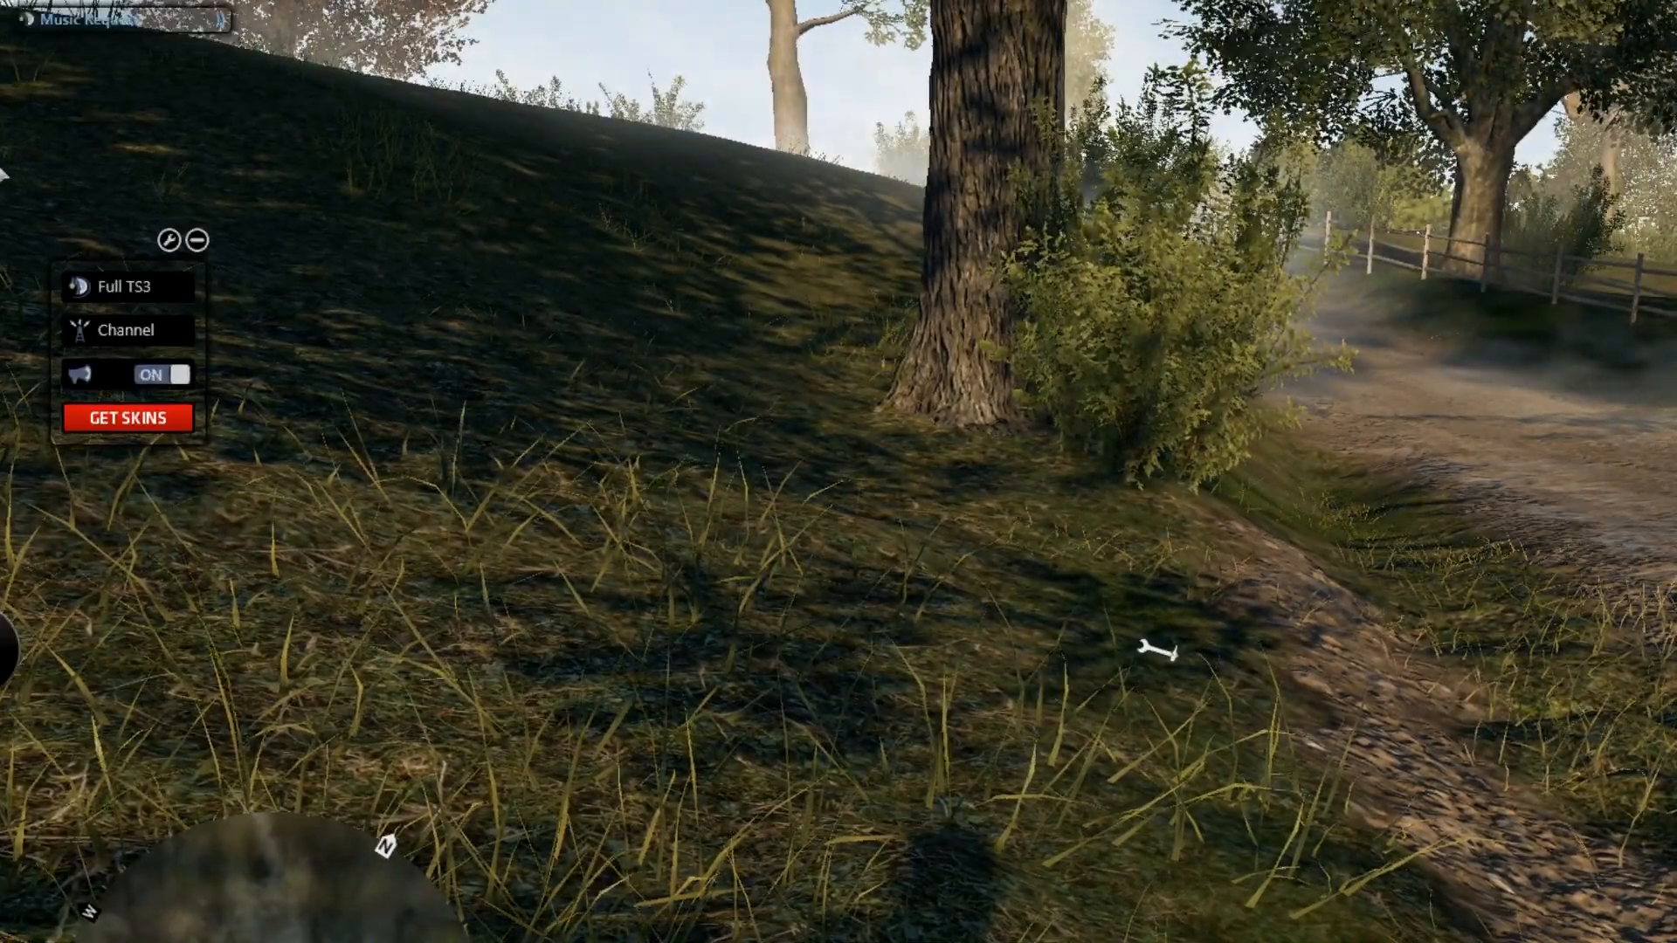
{"action": "left_click", "coordinate": [160, 374]}
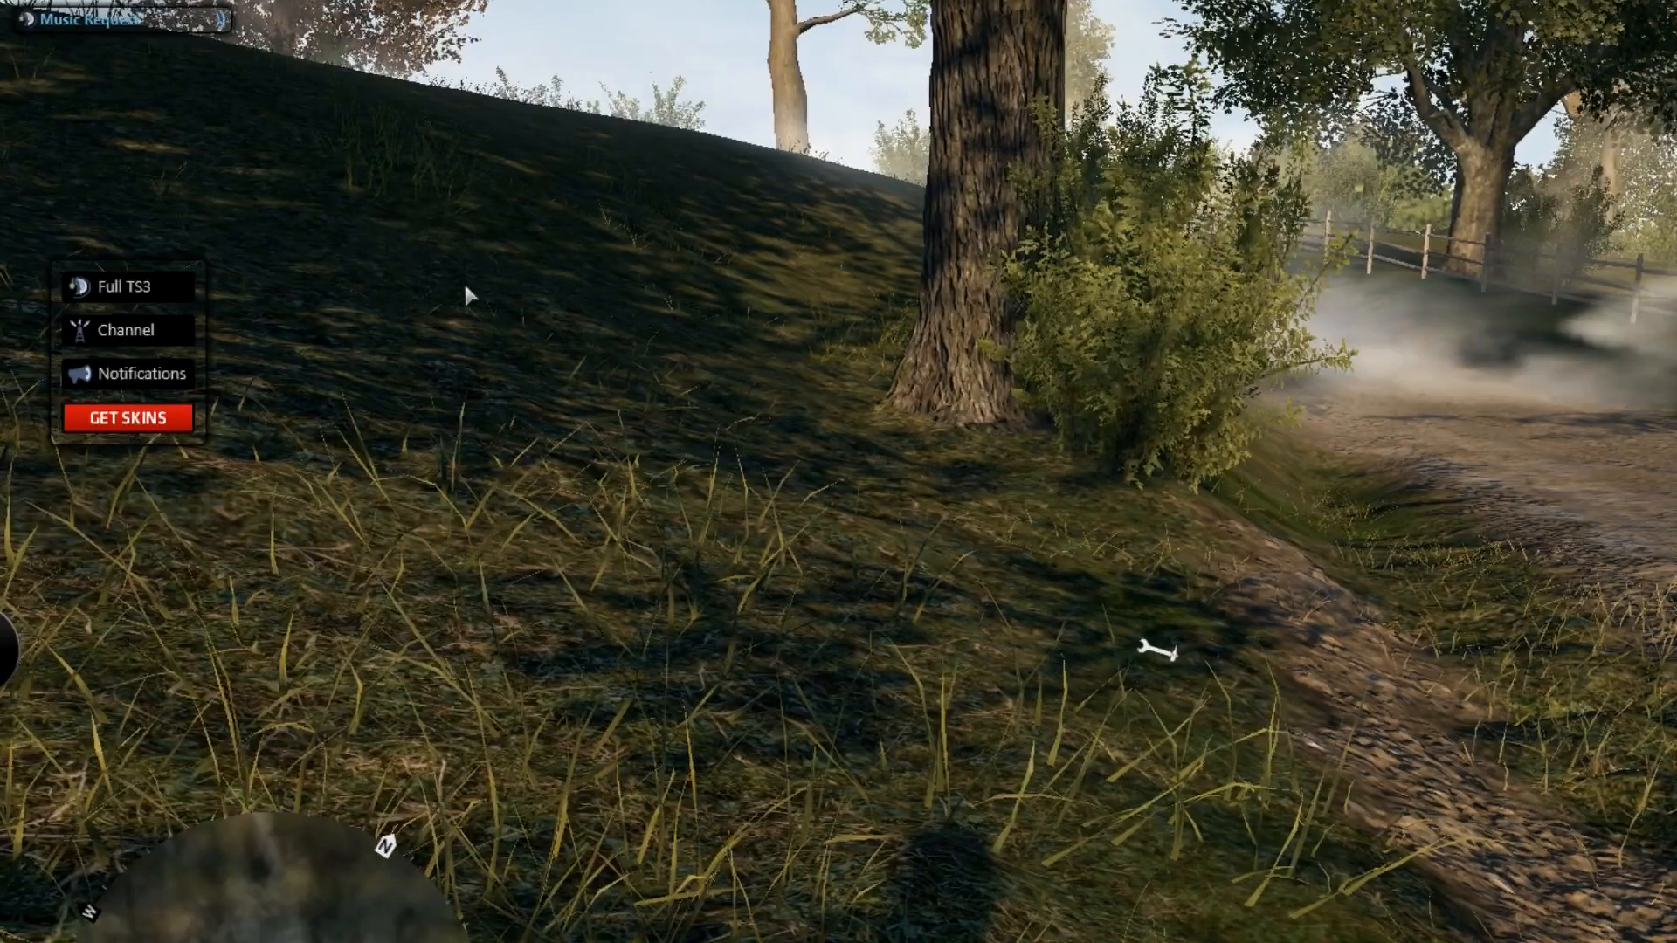